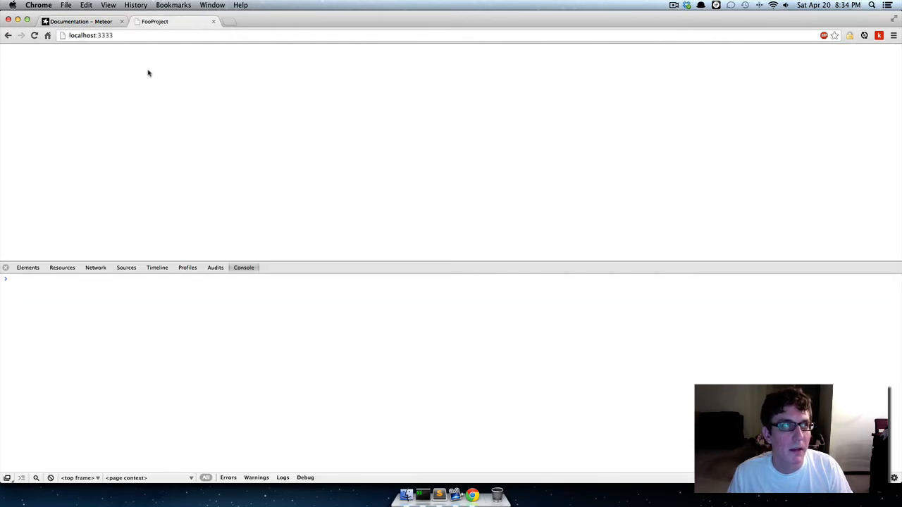
mouse_move(217, 115)
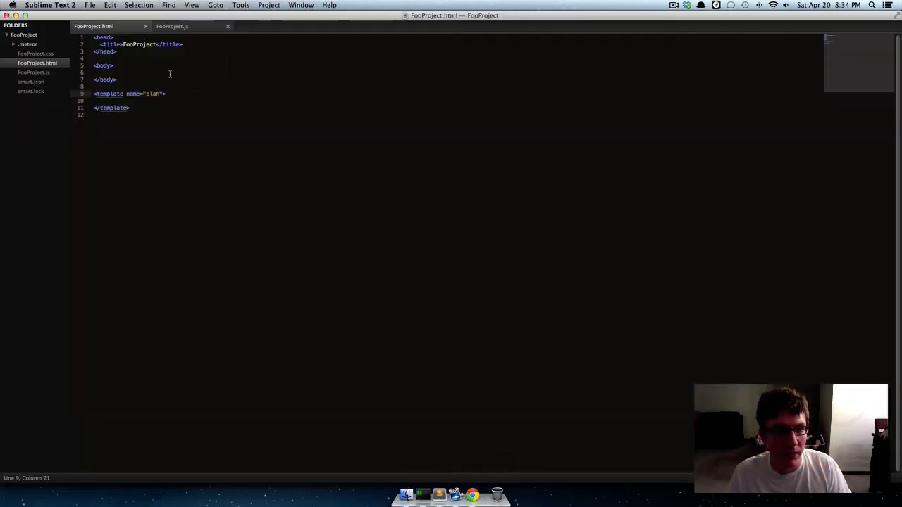
Step: Glance at FooProject.js, return to FooProject.html and select the placeholder template name blah
left_click(172, 25)
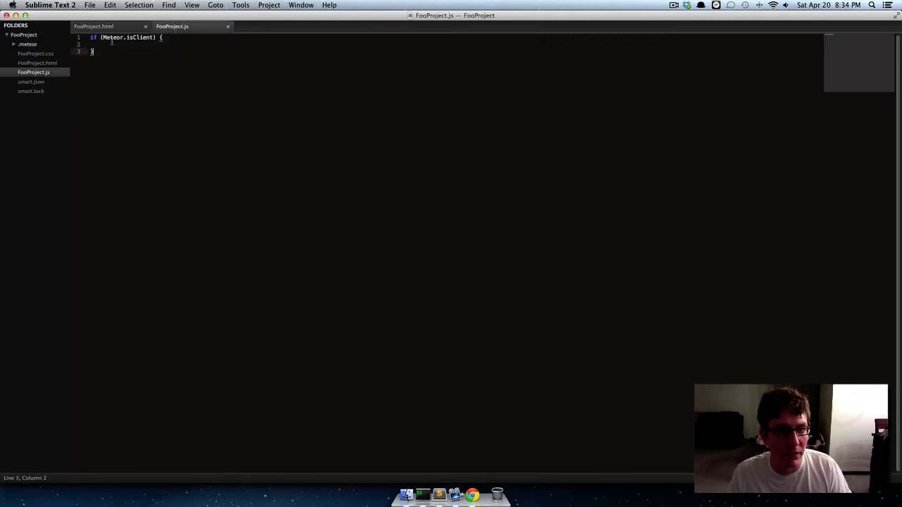
left_click(93, 26)
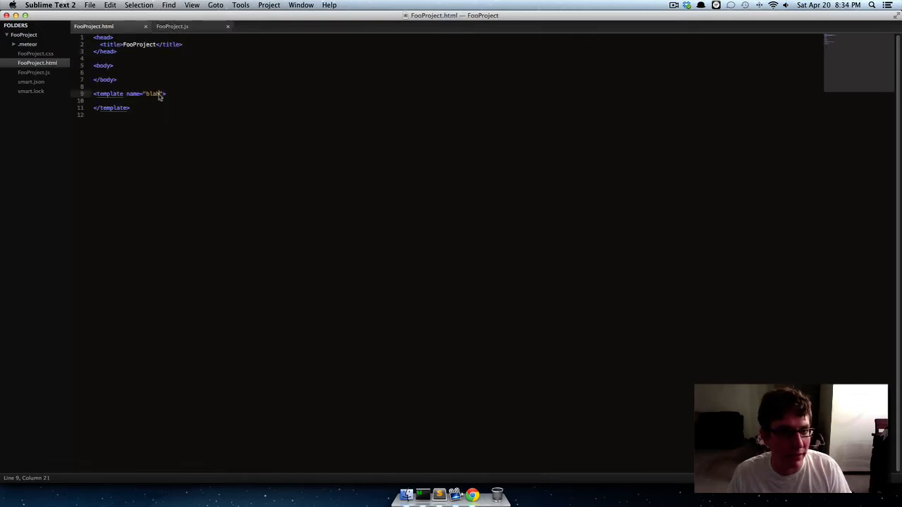
double_click(152, 93)
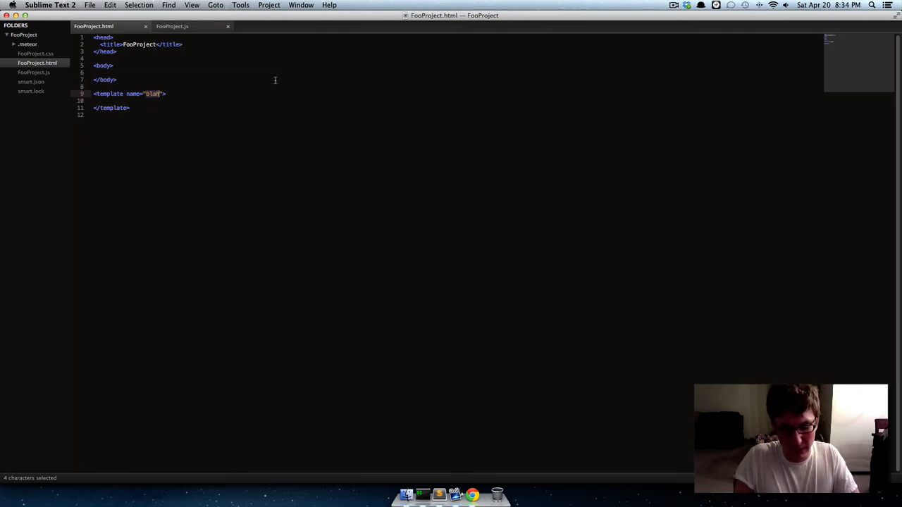
Step: Rename the template to add_item and include it in the body with {{> add_item}}
type("add_d")
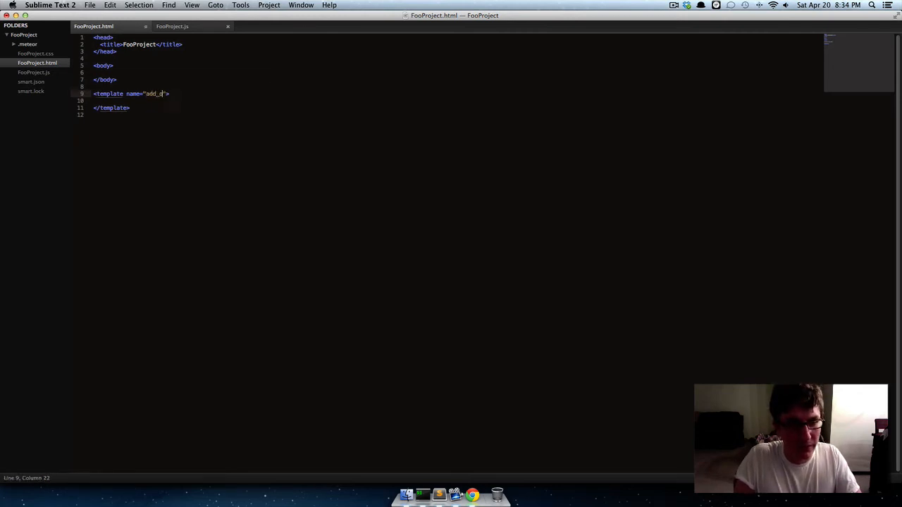
type("tem")
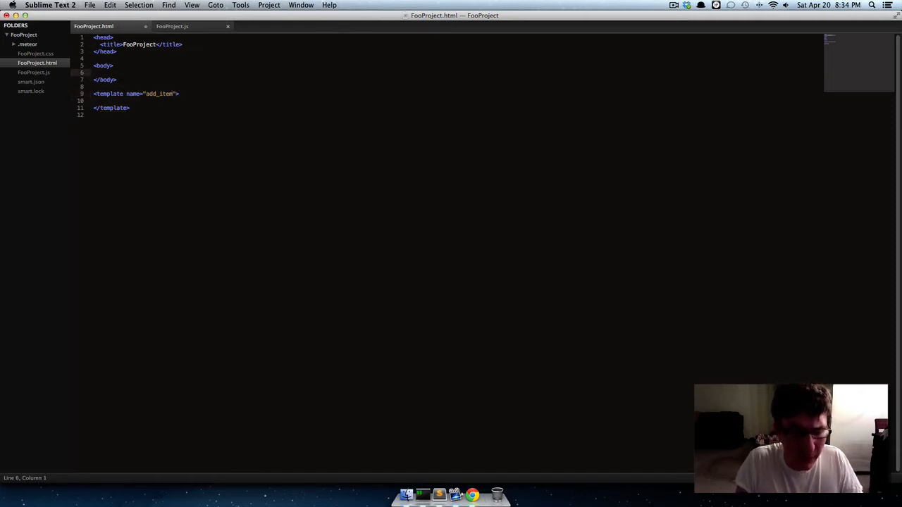
type("{{}}")
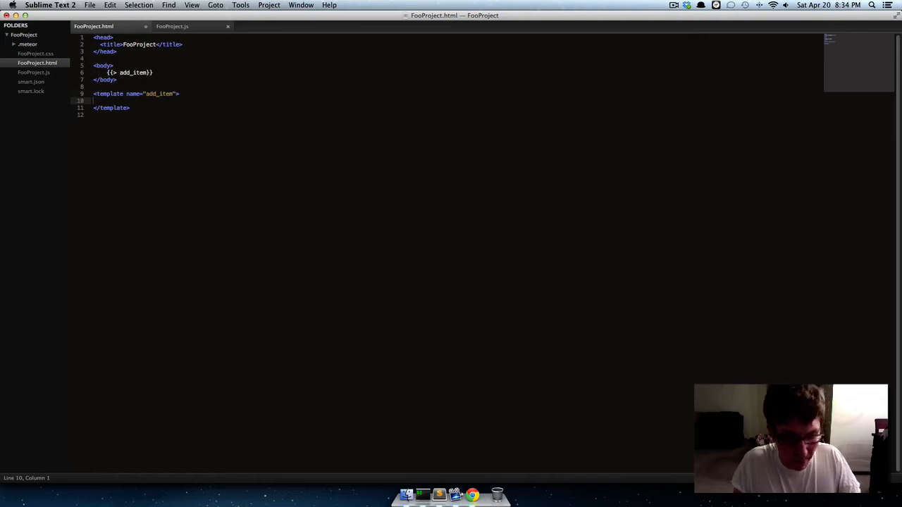
Step: Add a text input with class "the_item" to the add_item template
type("inp")
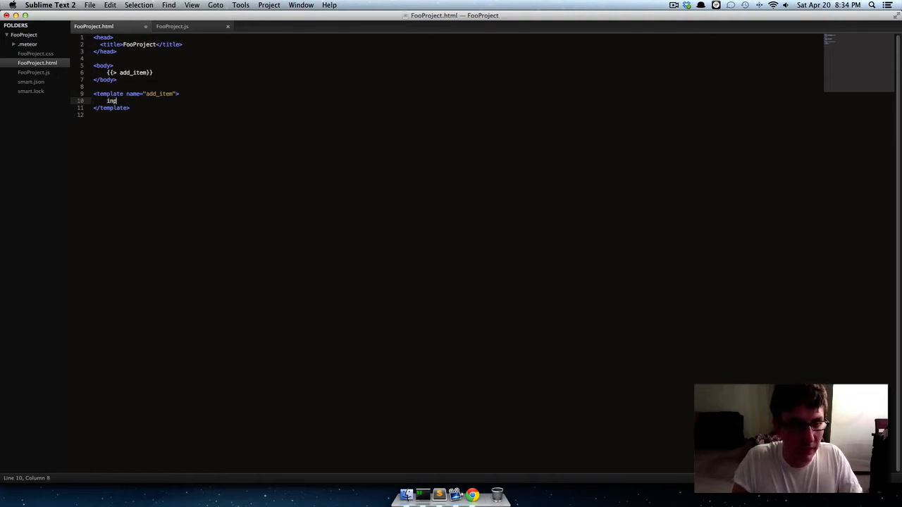
type("put type=\"text\" >")
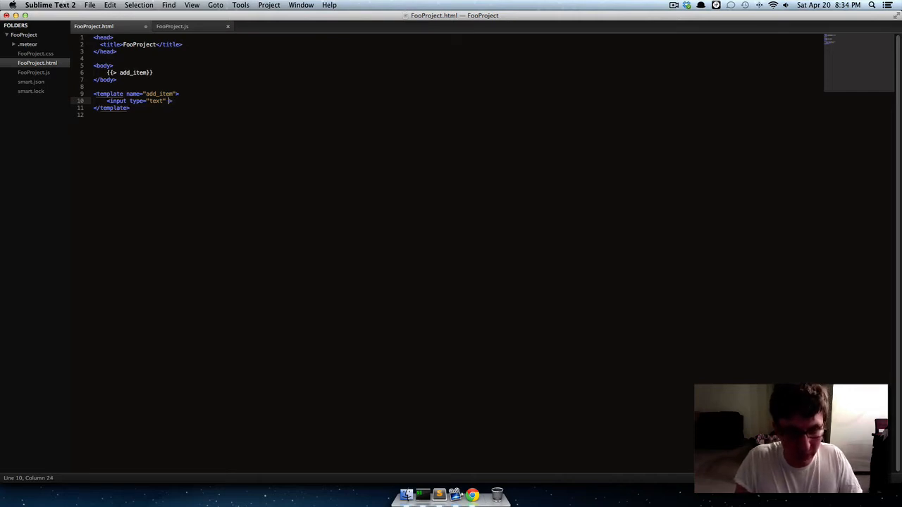
key("backspace")
type("class")
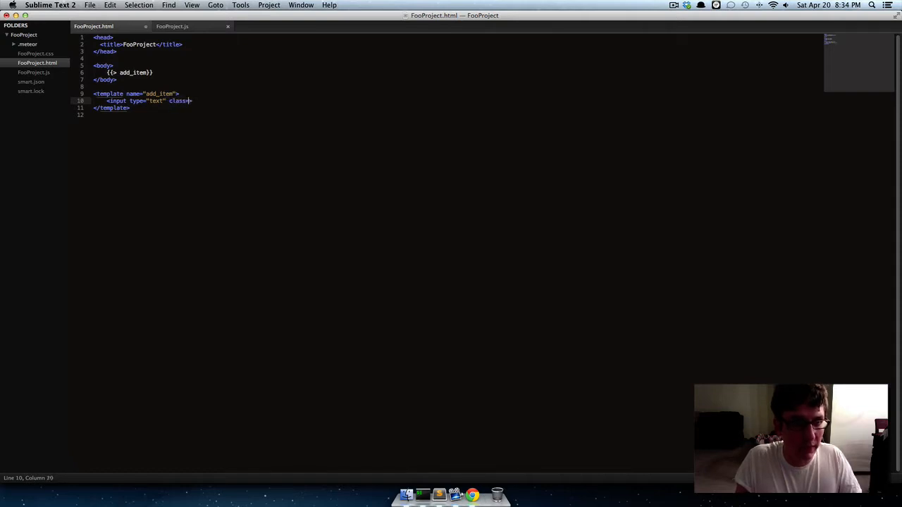
type("=\"\">")
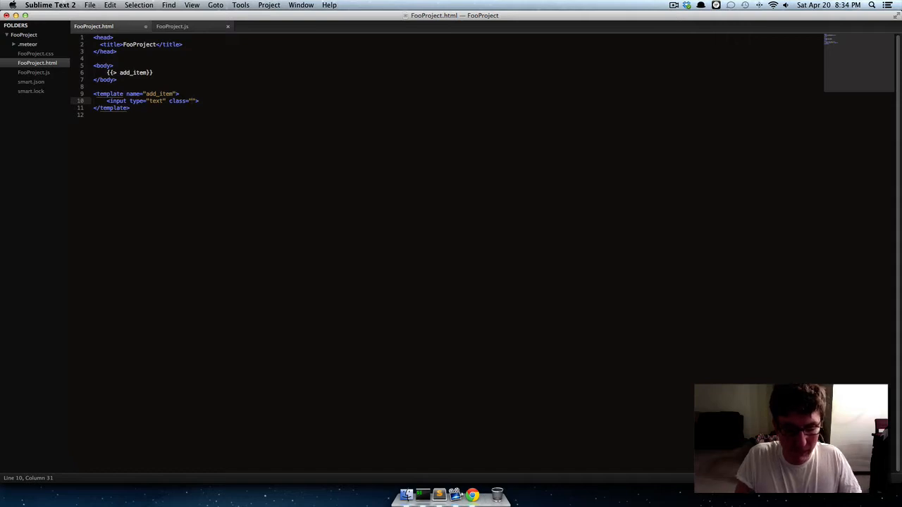
type("the_item")
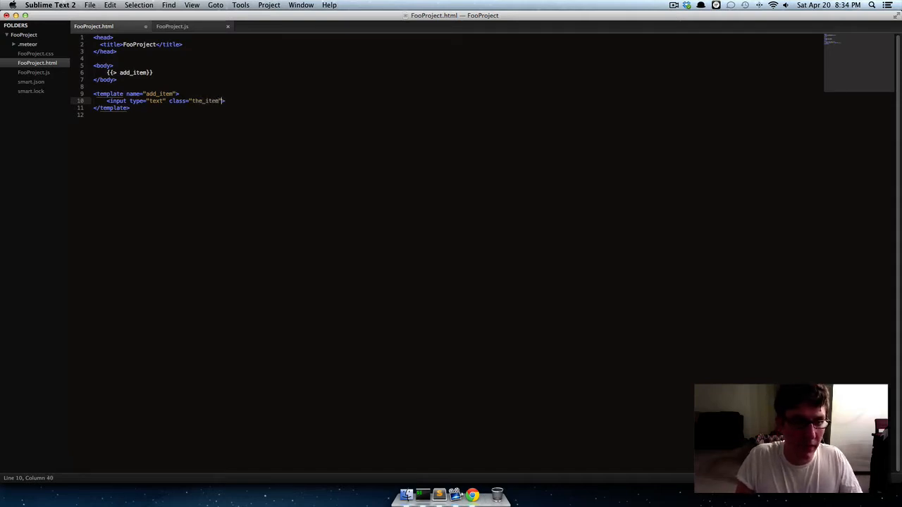
Step: Add a button with class "submit" labelled Submit, then head to FooProject.js
type("button class=\"submit\"></button>")
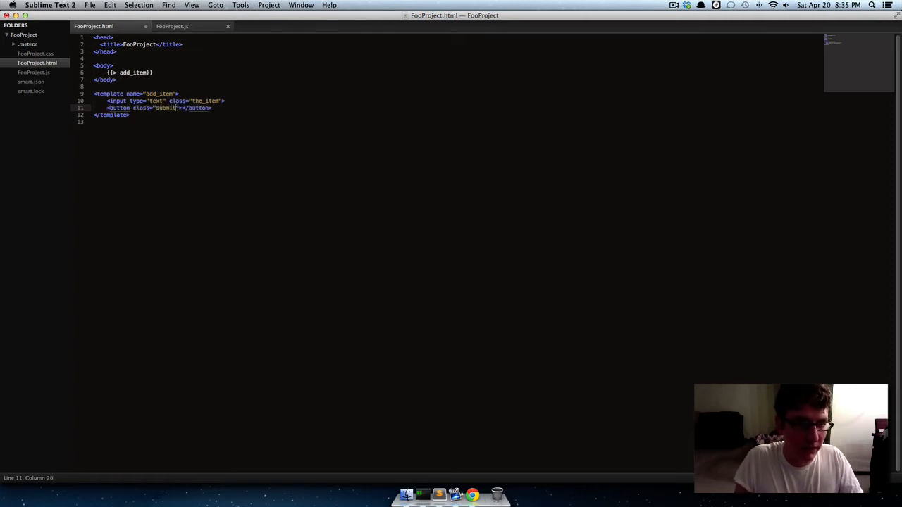
type("S")
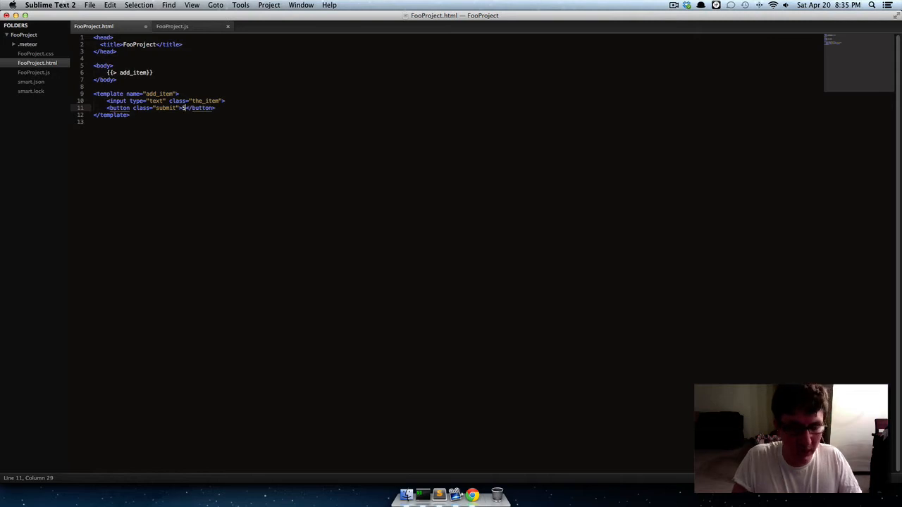
type("ubmit")
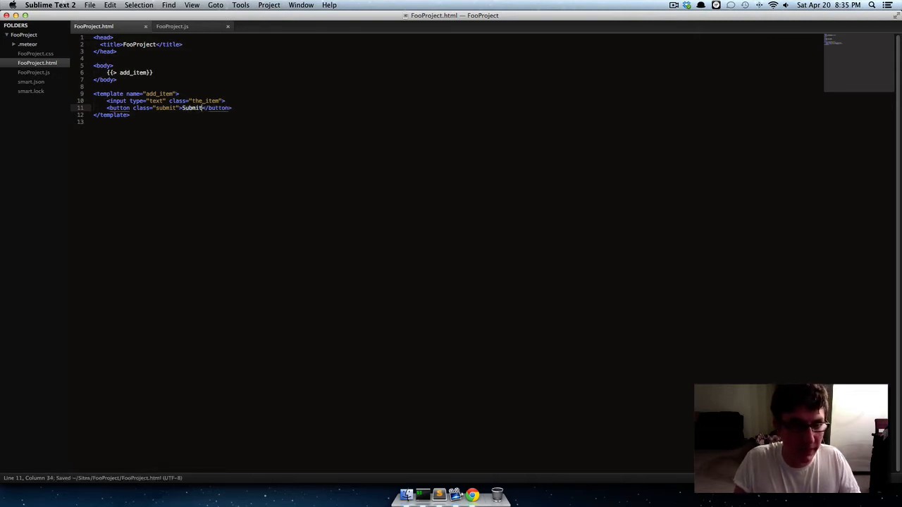
left_click(172, 25)
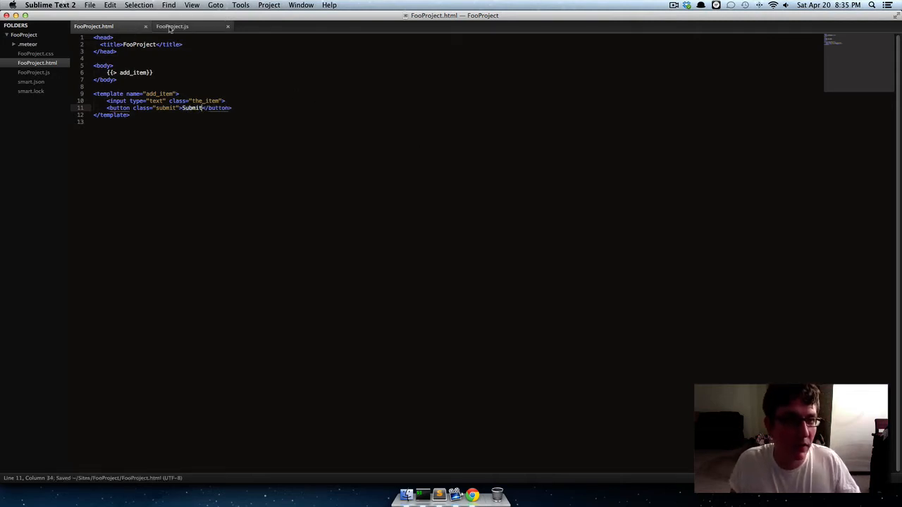
Step: Switch to a two-column layout showing FooProject.html and FooProject.js side by side
left_click(172, 25)
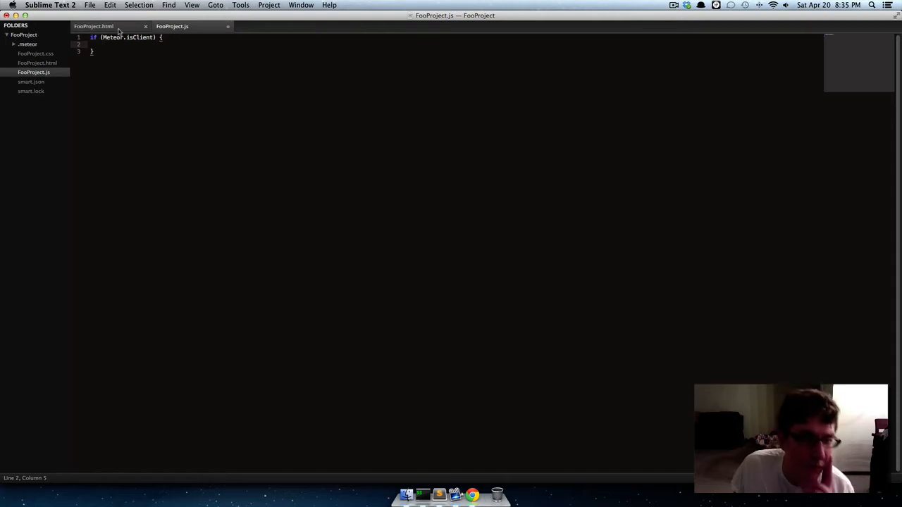
left_click(93, 26)
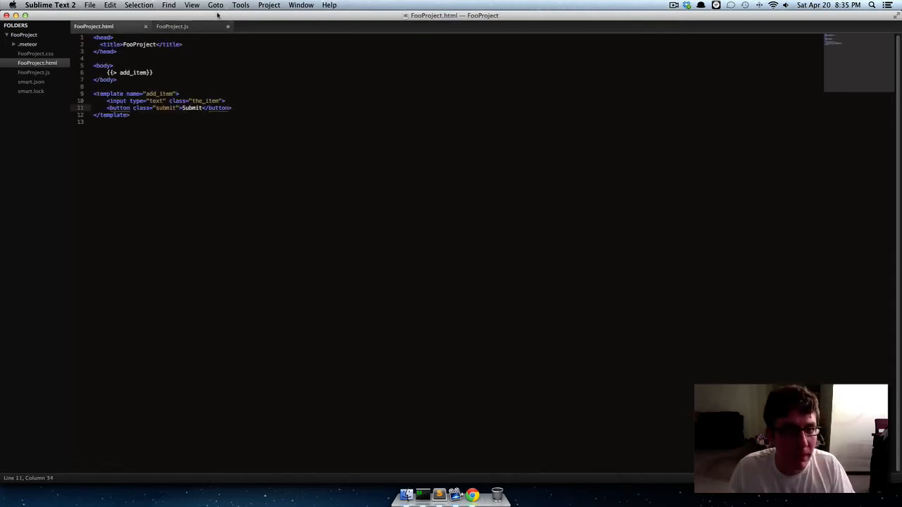
left_click(192, 6)
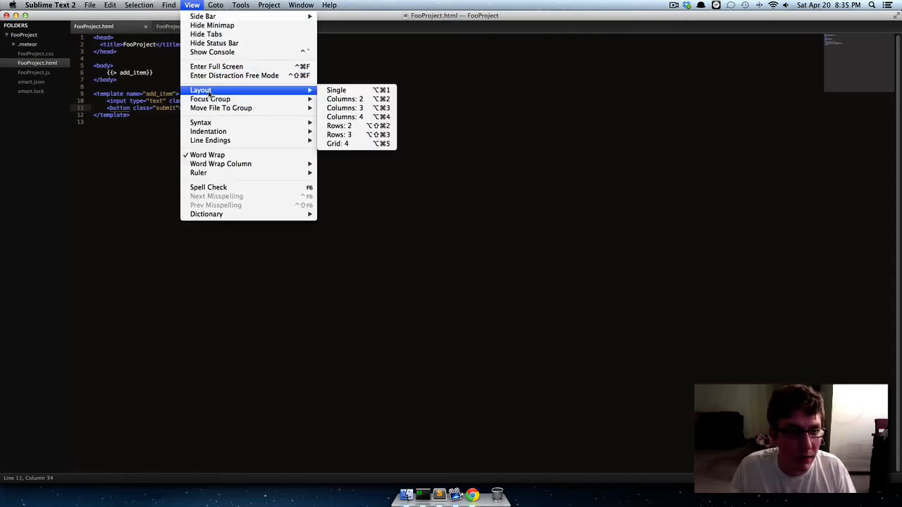
left_click(344, 99)
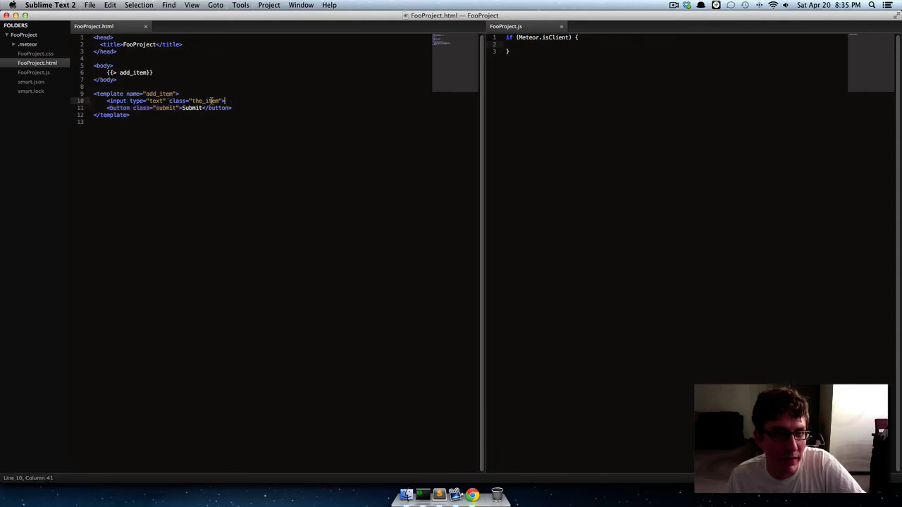
left_click_drag(226, 101, 220, 102)
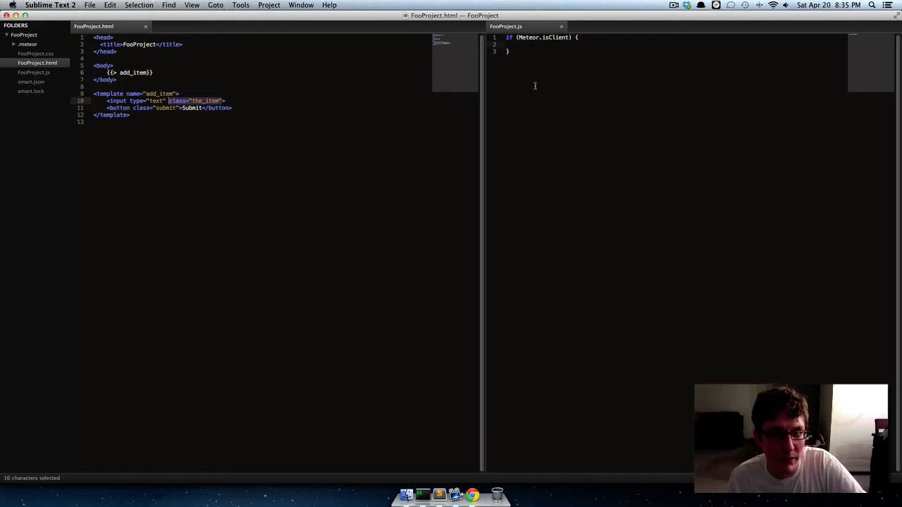
Step: Make room at the top of FooProject.js, discarding a false start with var
left_click(225, 102)
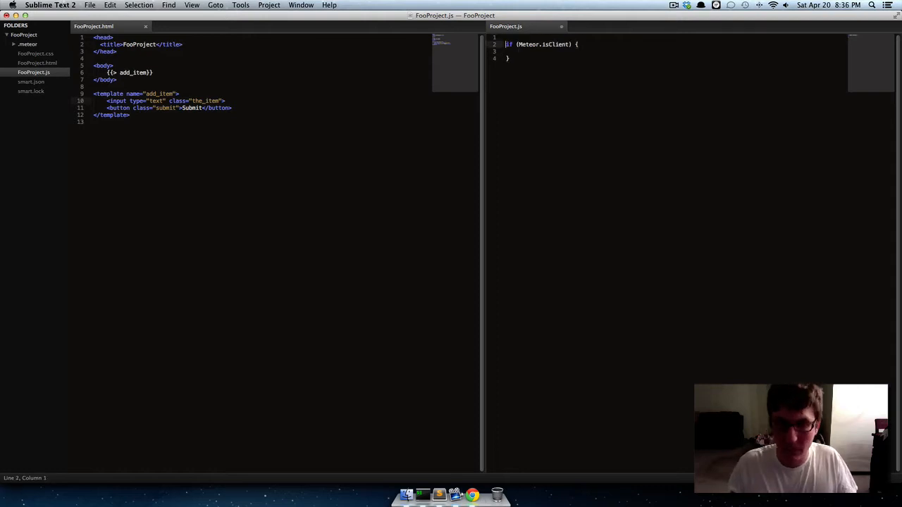
key("enter")
type("var")
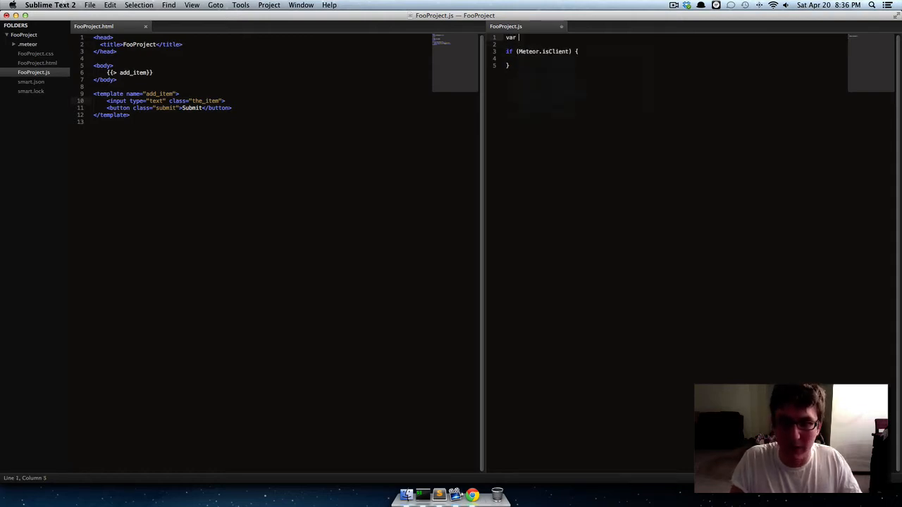
key("backspace")
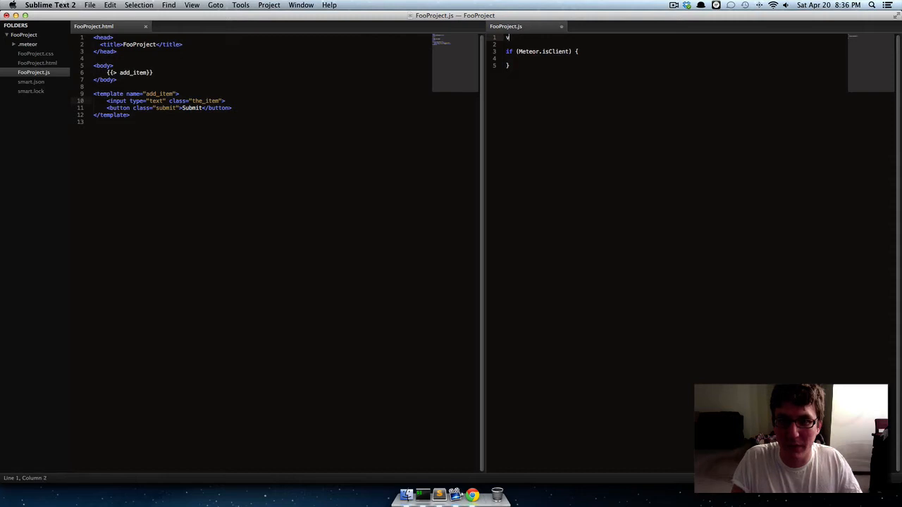
key("backspace")
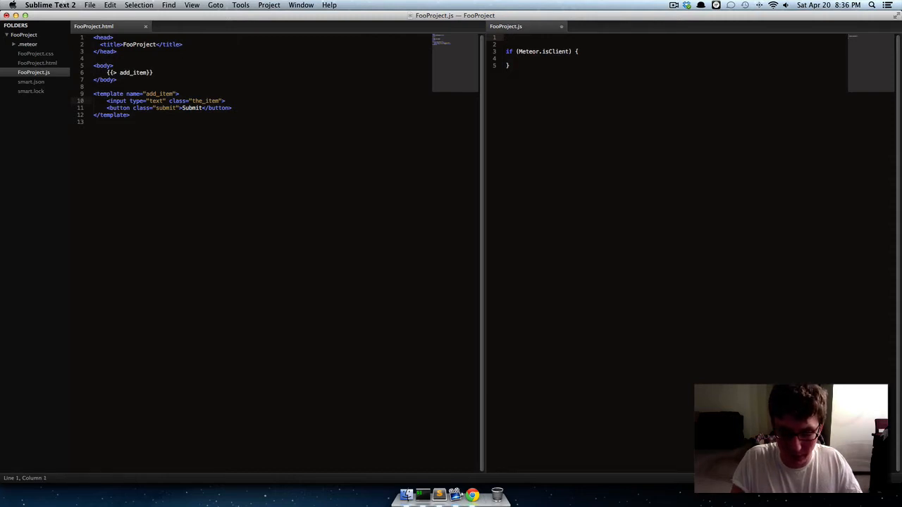
Step: Declare Items = new Meteor.Collection('items') above the isClient block
type("Items")
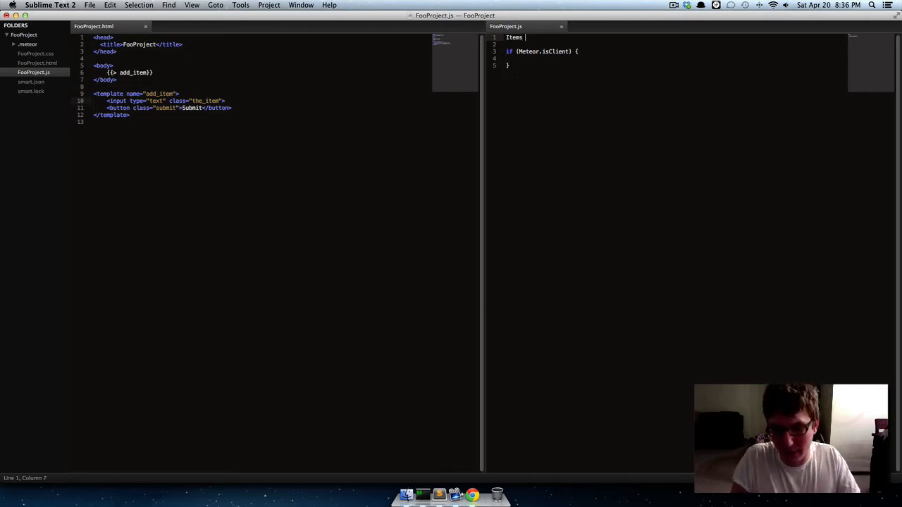
type("=")
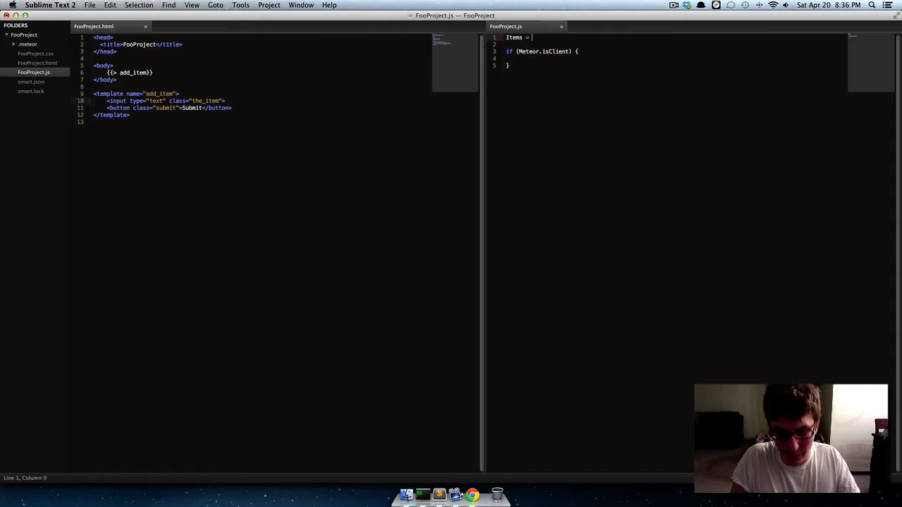
type("new")
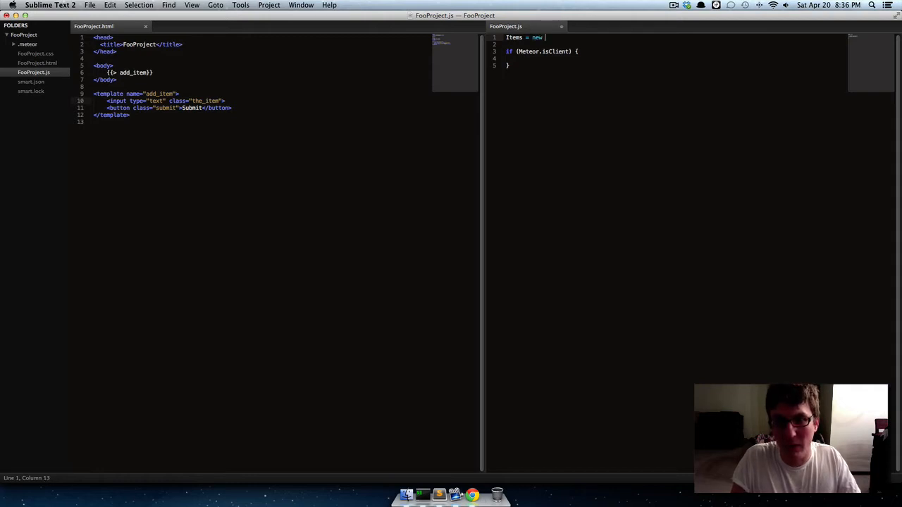
type("Meteor.")
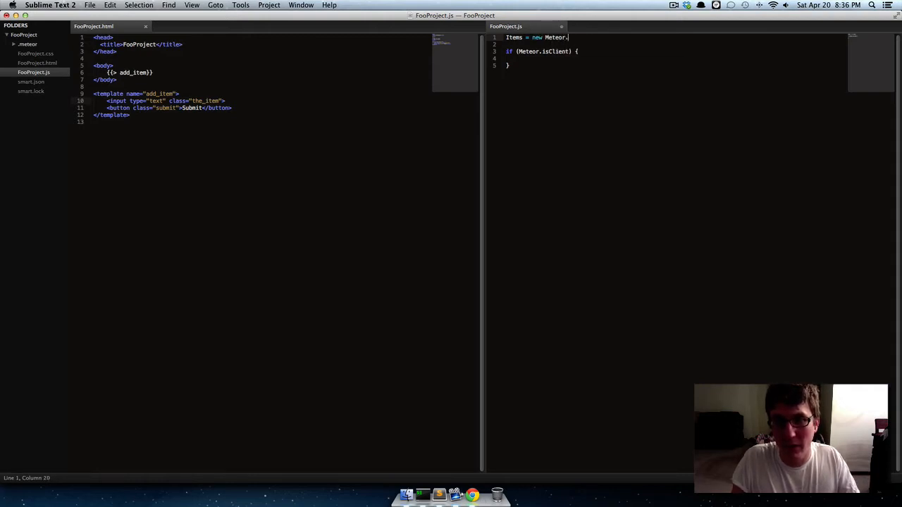
type("co")
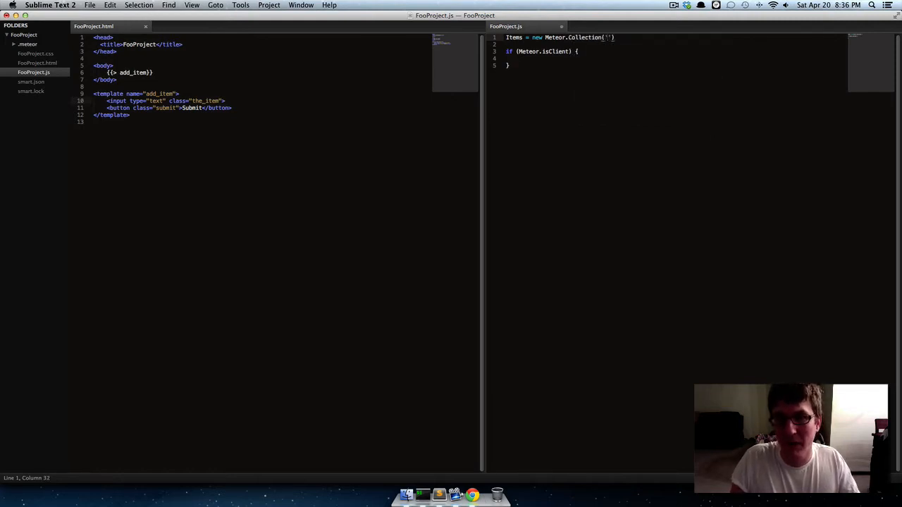
type("items")
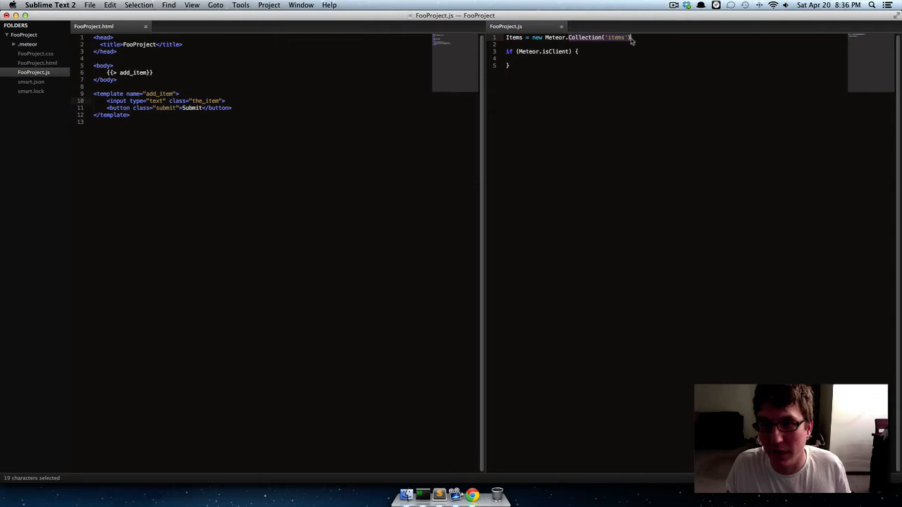
left_click(626, 37)
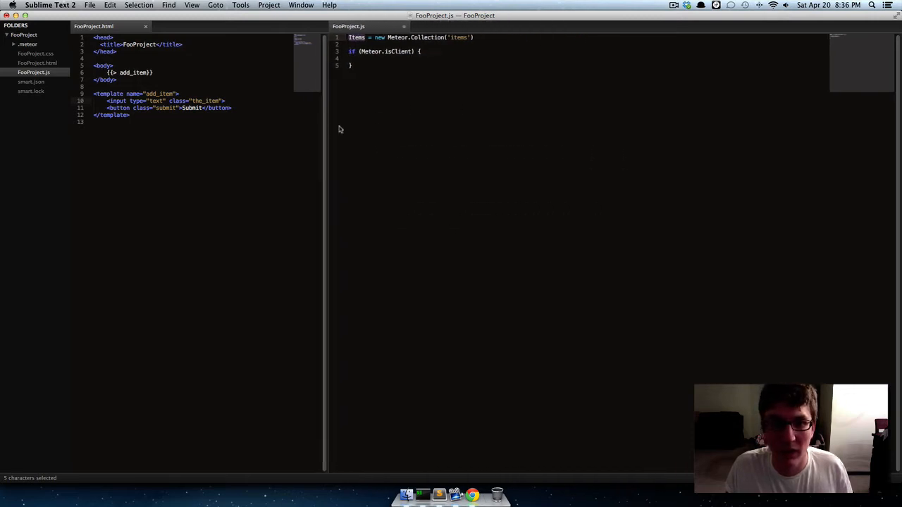
Step: Inside the isClient block write Template.add_item.events({ }) and begin a 'cl' event key
left_click(364, 59)
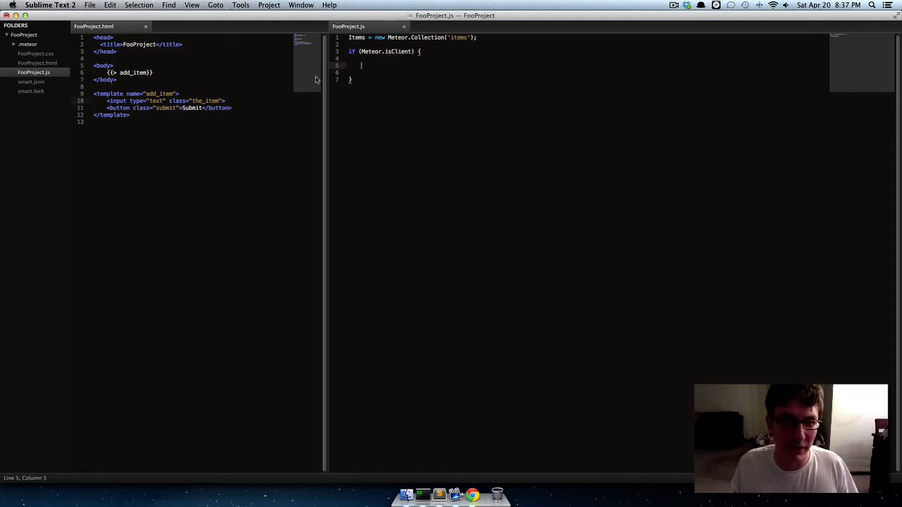
mouse_move(409, 57)
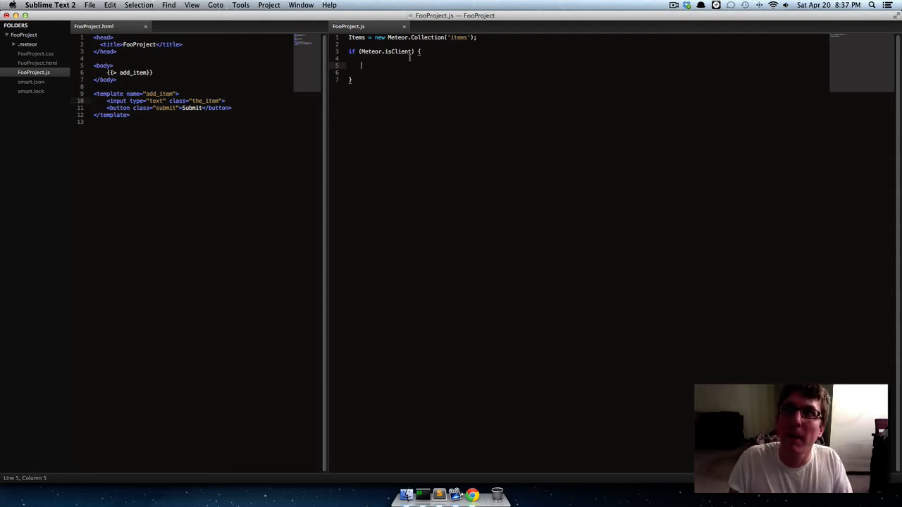
type("Template.")
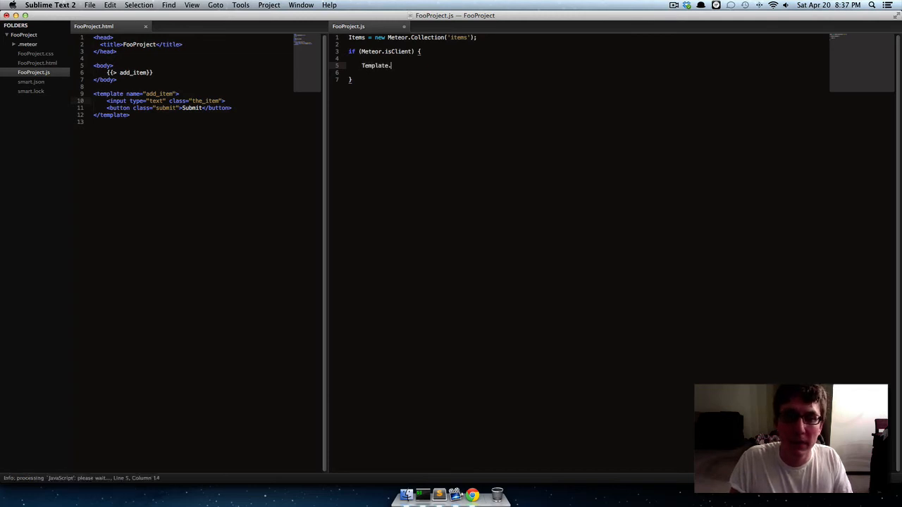
type("add_item")
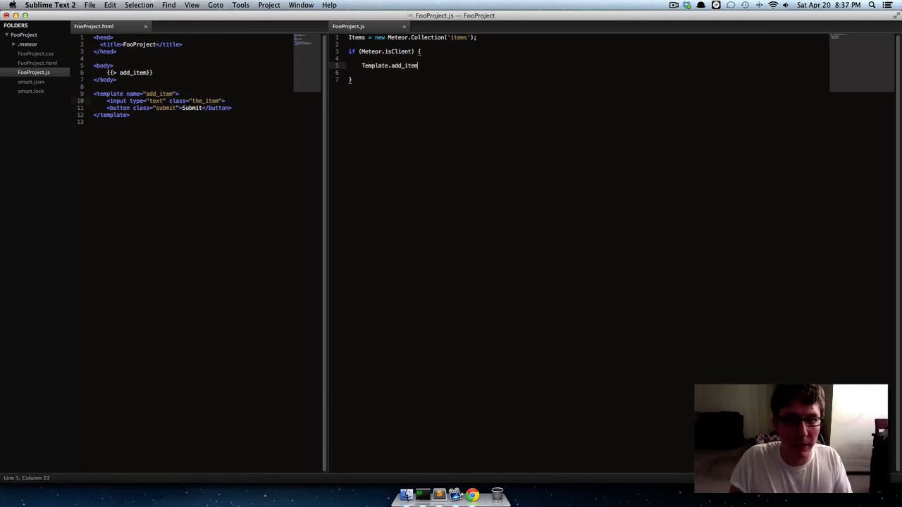
type(".events")
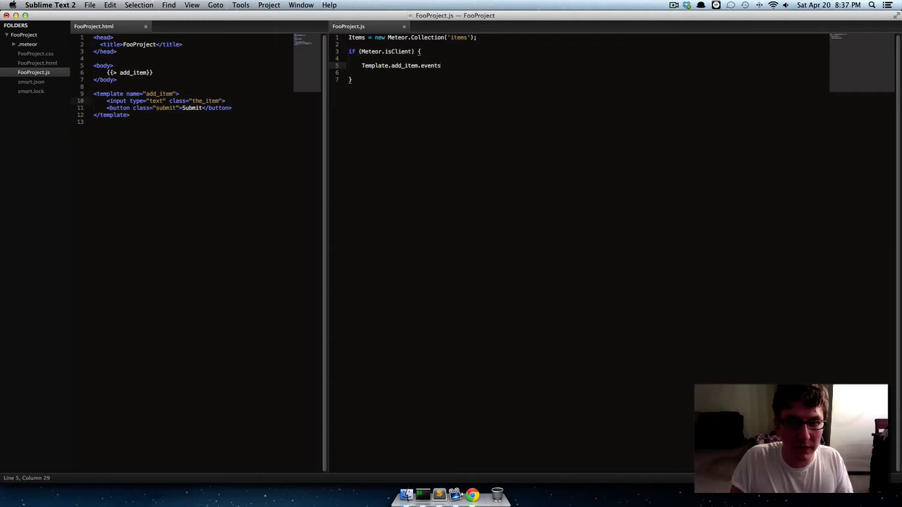
type("({")
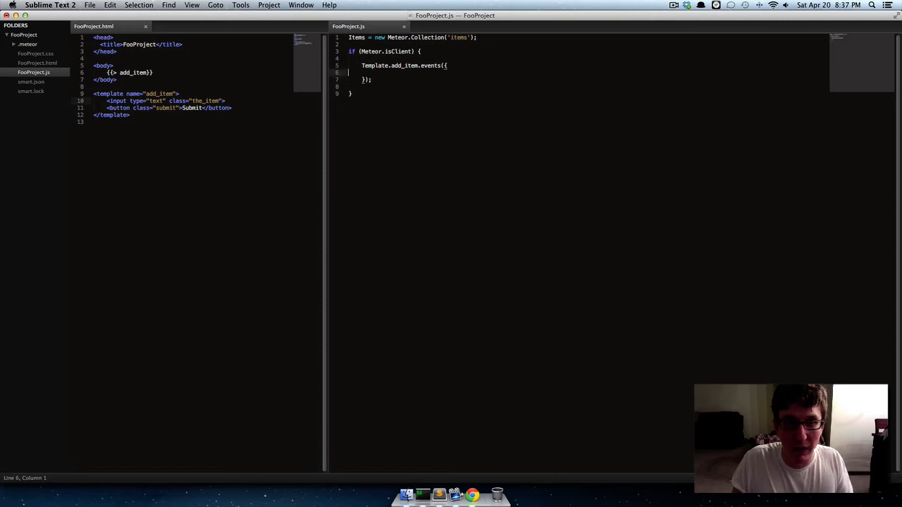
type("cl")
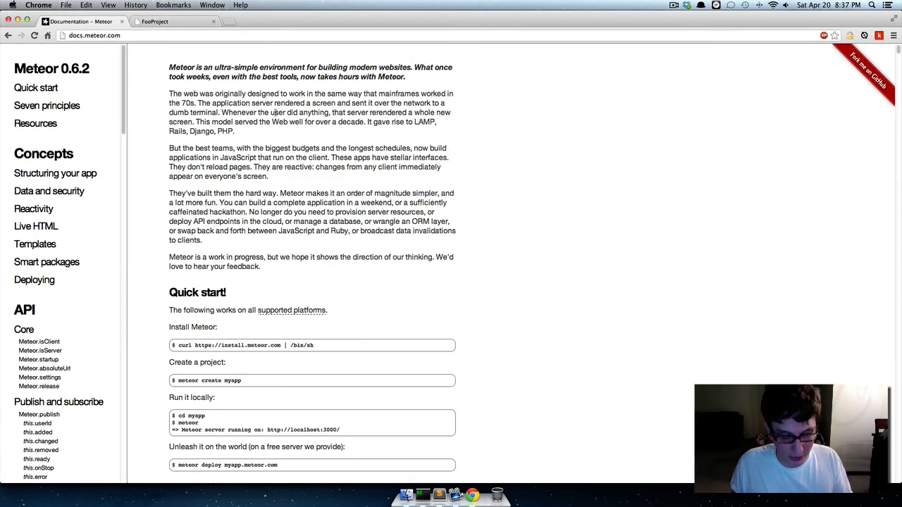
Step: Search the Meteor docs for 'event maps' and open the Event Maps section
type("event ma")
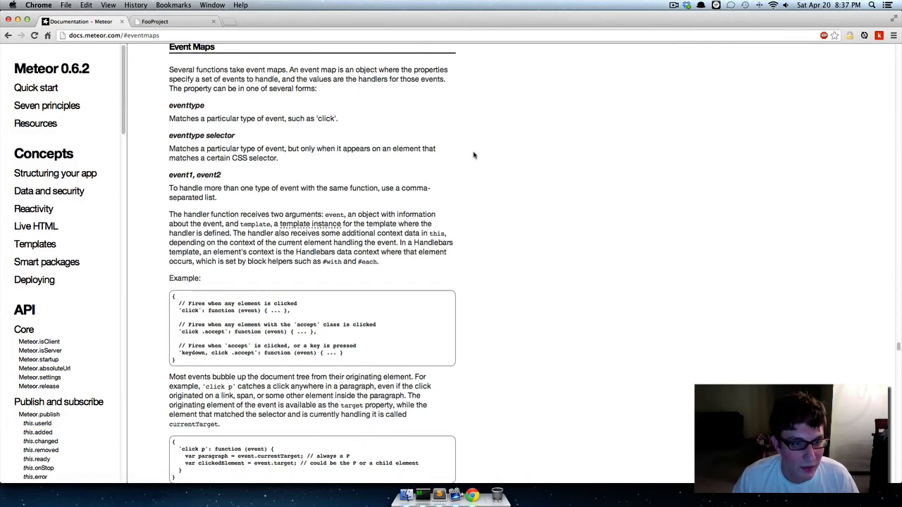
scroll("down", 3)
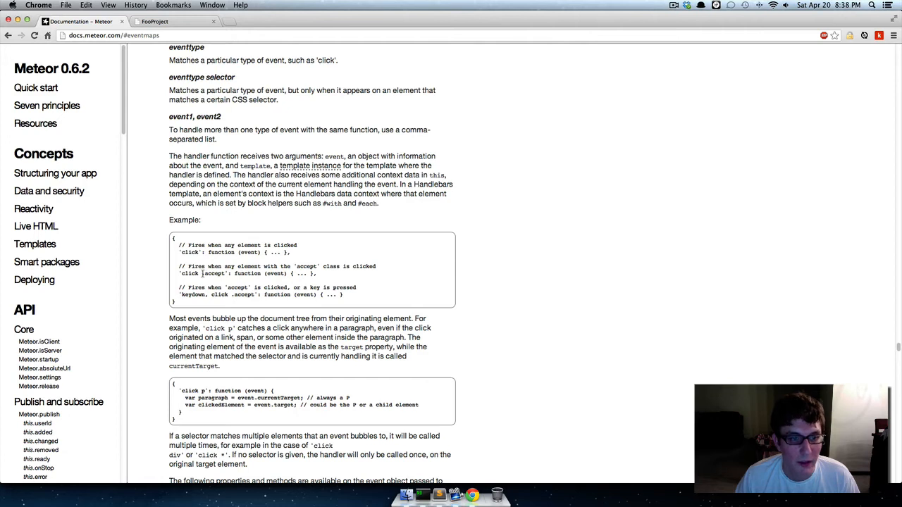
double_click(213, 273)
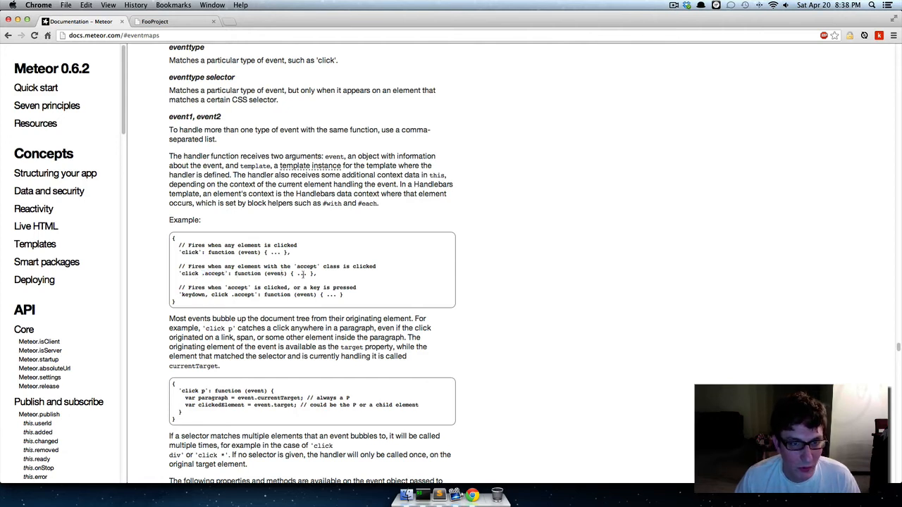
Step: Scroll through the Event Maps documentation to the list of supported event types
scroll("down", 3)
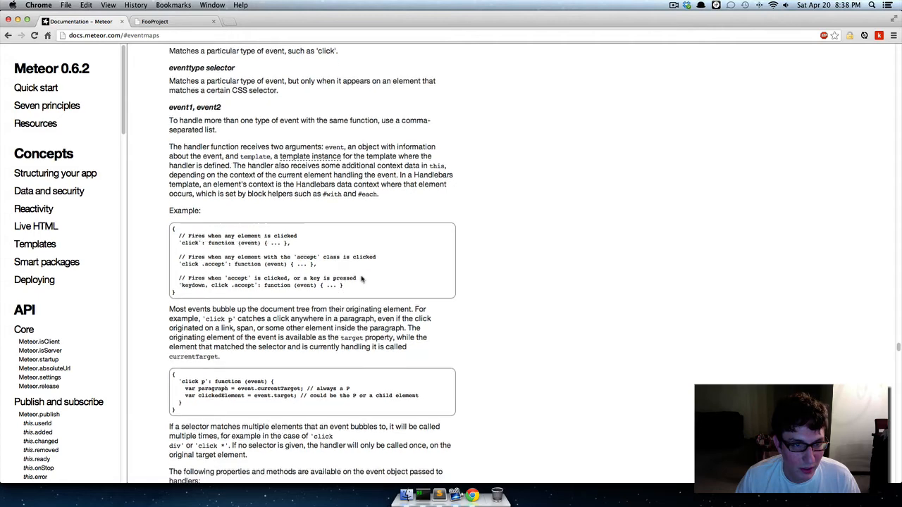
scroll("down", 3)
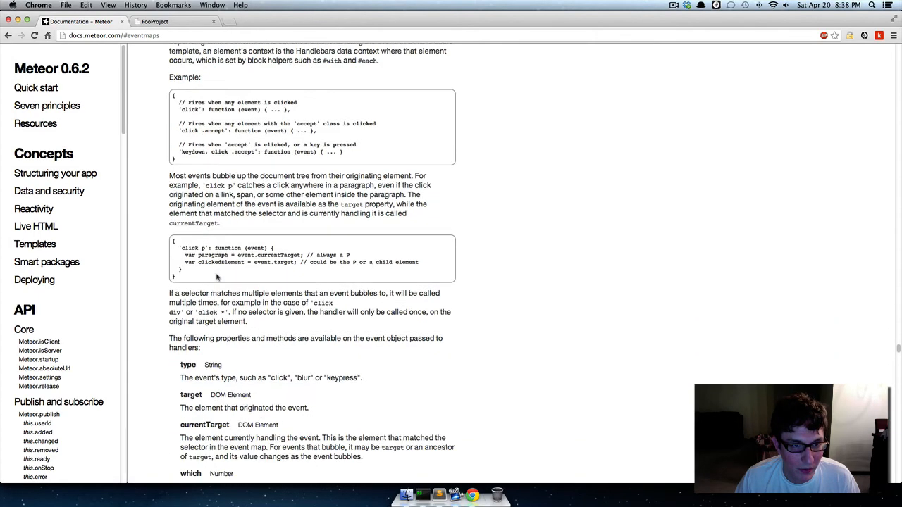
scroll("down", 3)
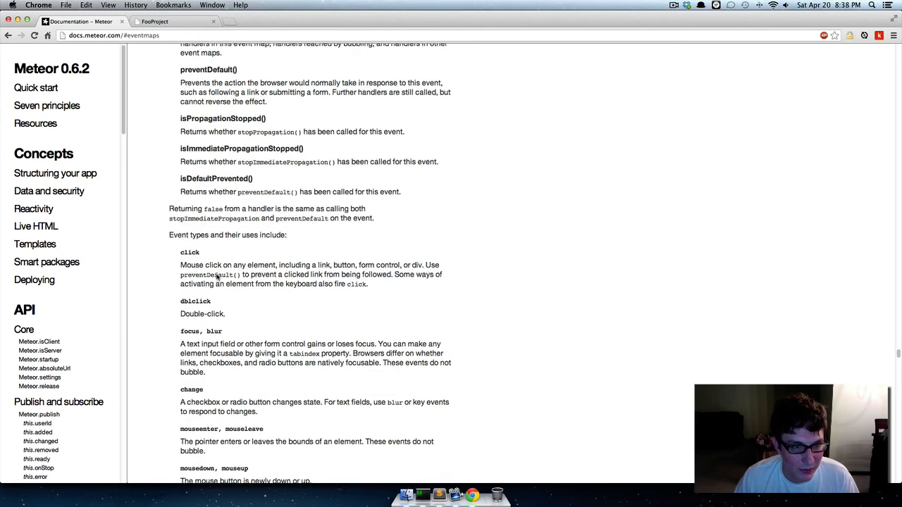
scroll("down", 3)
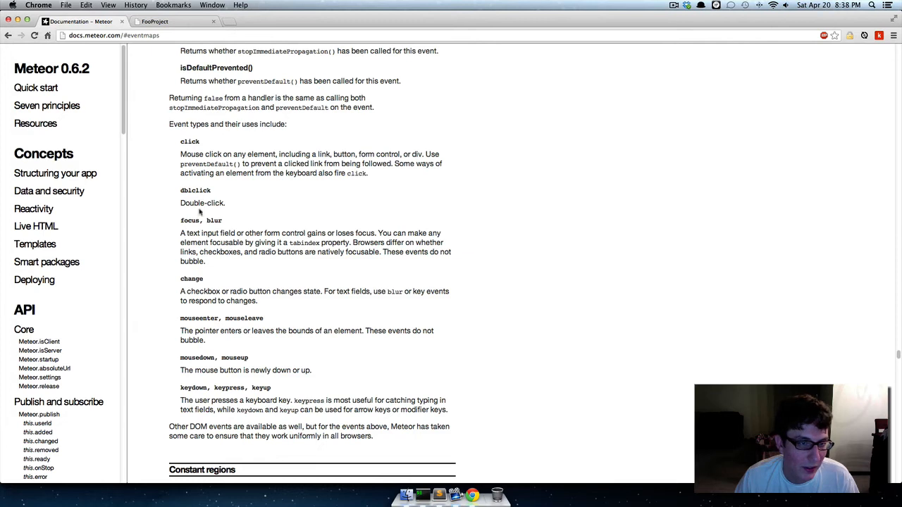
mouse_move(201, 220)
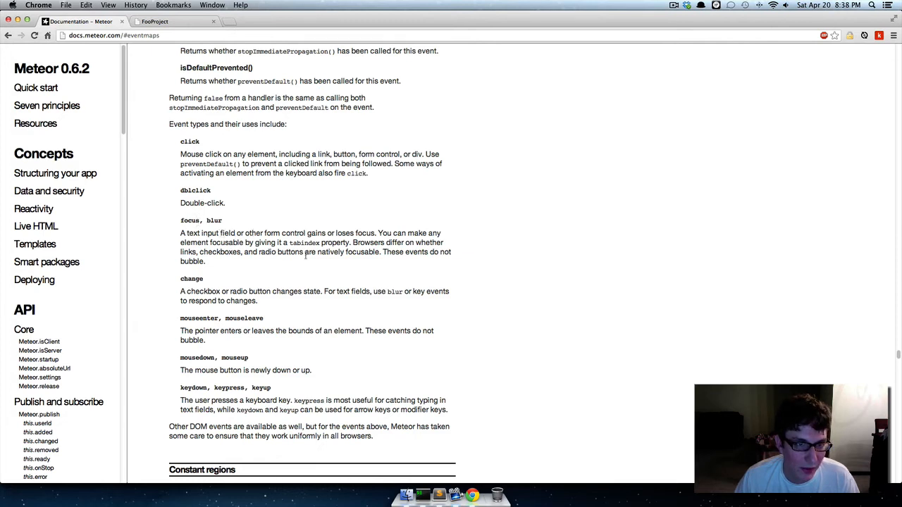
scroll("down", 3)
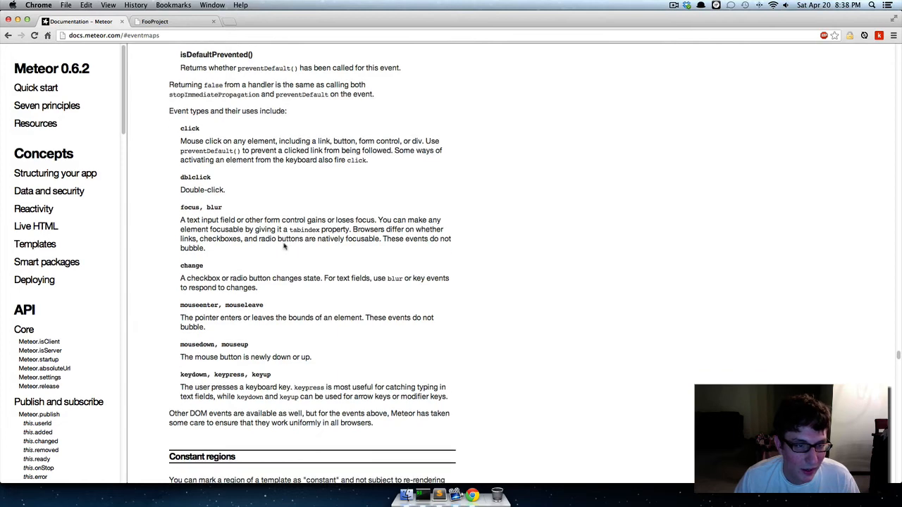
scroll("down", 3)
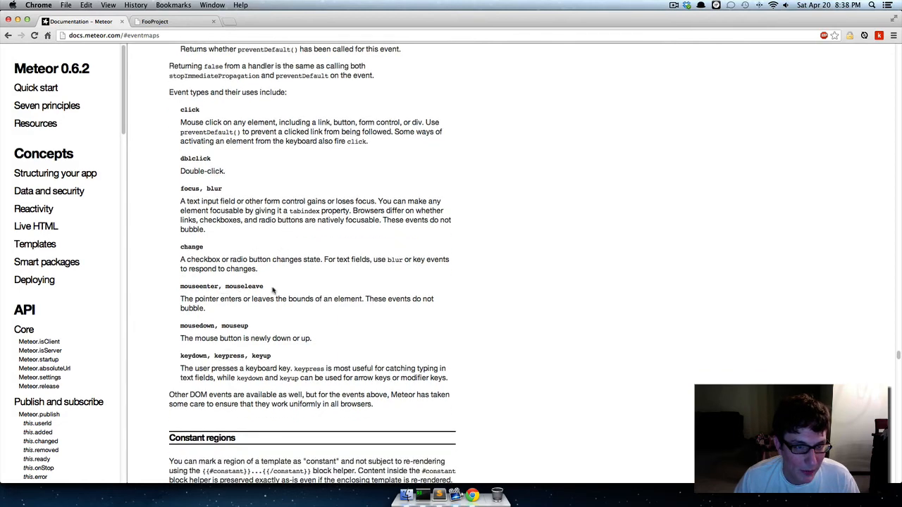
mouse_move(246, 358)
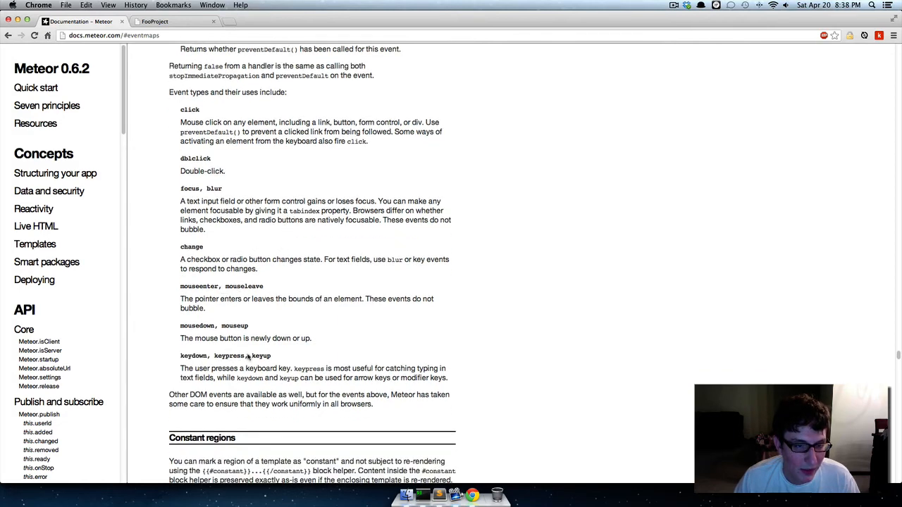
scroll("up", 3)
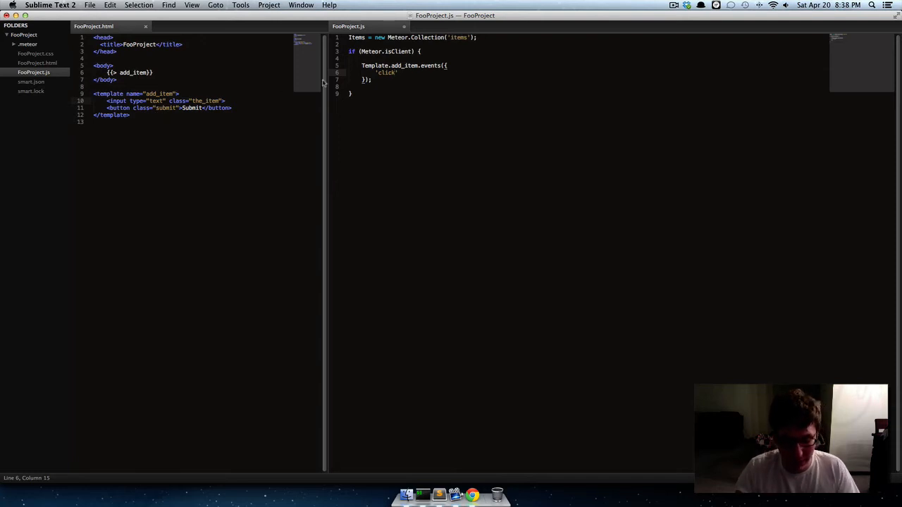
Step: Map 'click .submit' to an empty function() { } handler in the add_item events map
type(".subm")
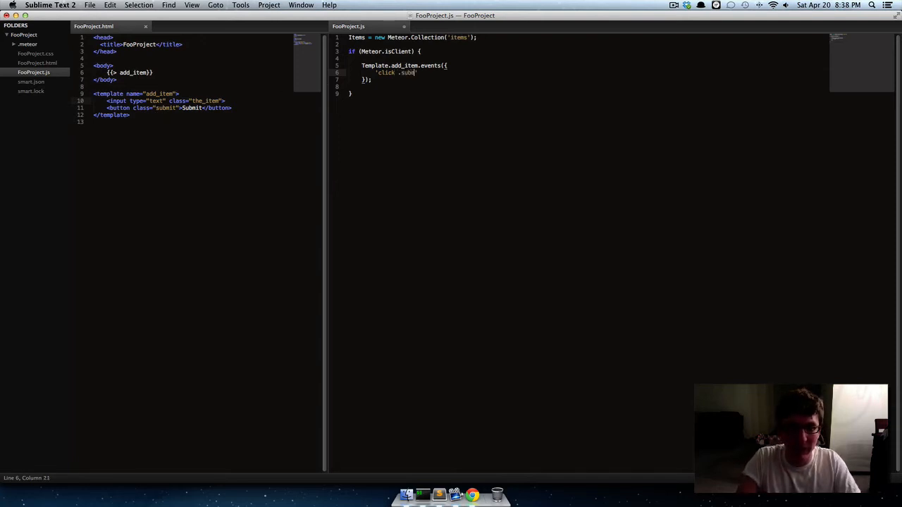
type("it'")
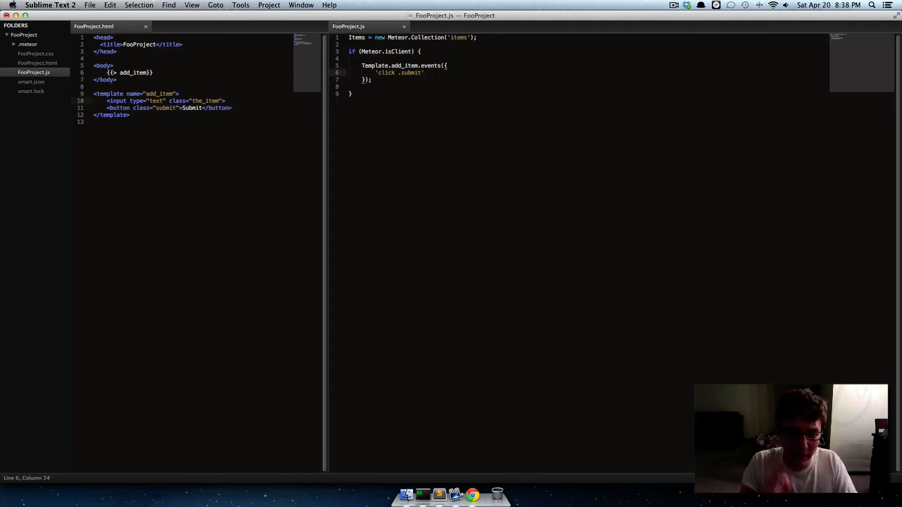
type("f")
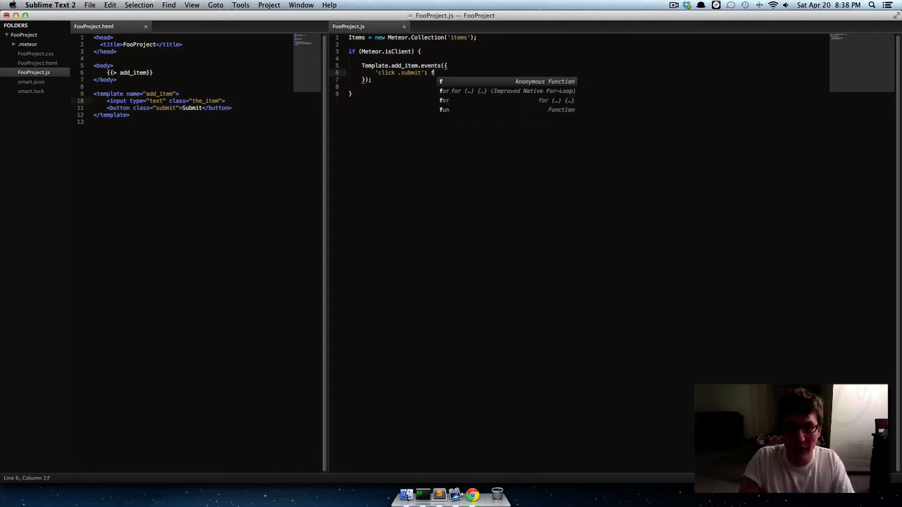
type("unction")
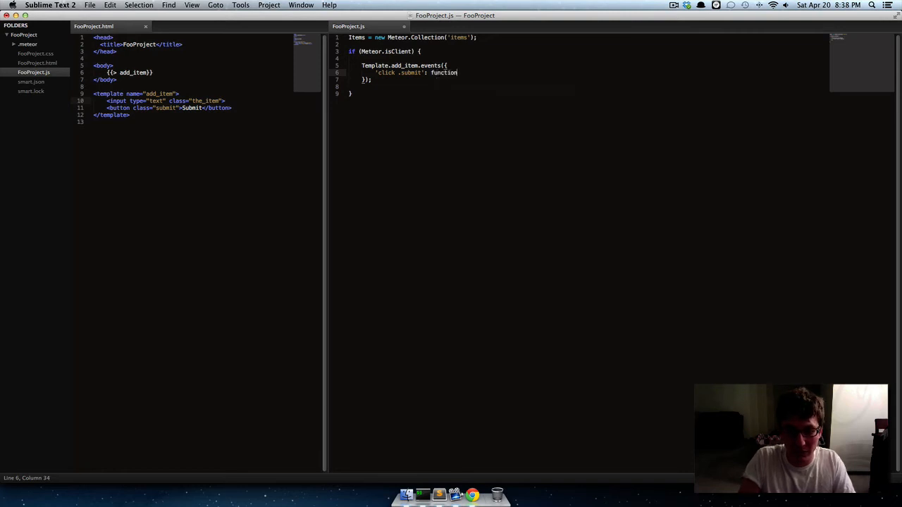
type("() {")
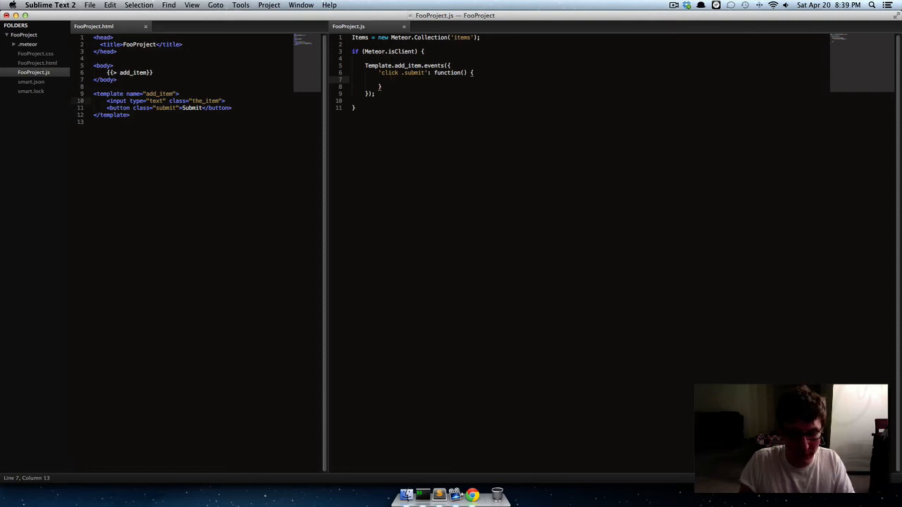
Step: Have the submit handler call Items.insert with an item field
type("Items.")
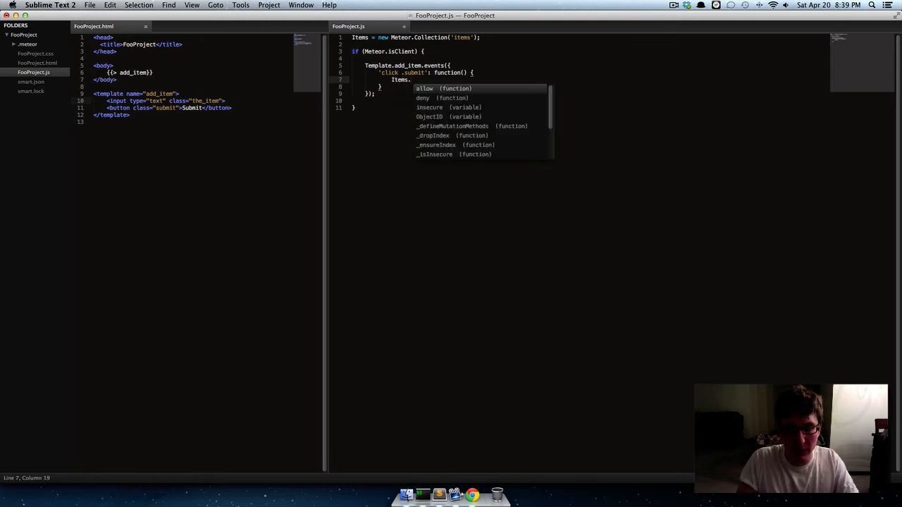
type("insert({")
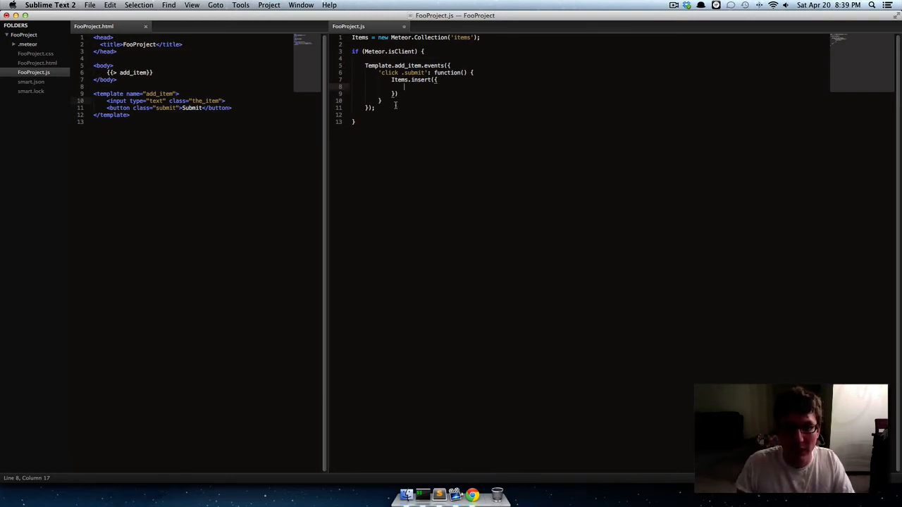
type("item:")
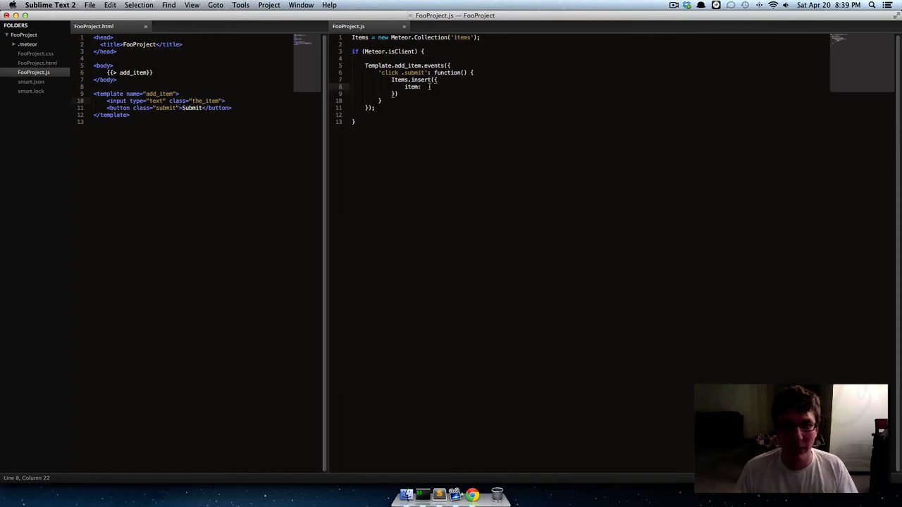
Step: Set the item field's value to $('.the_item').val()
type("$()")
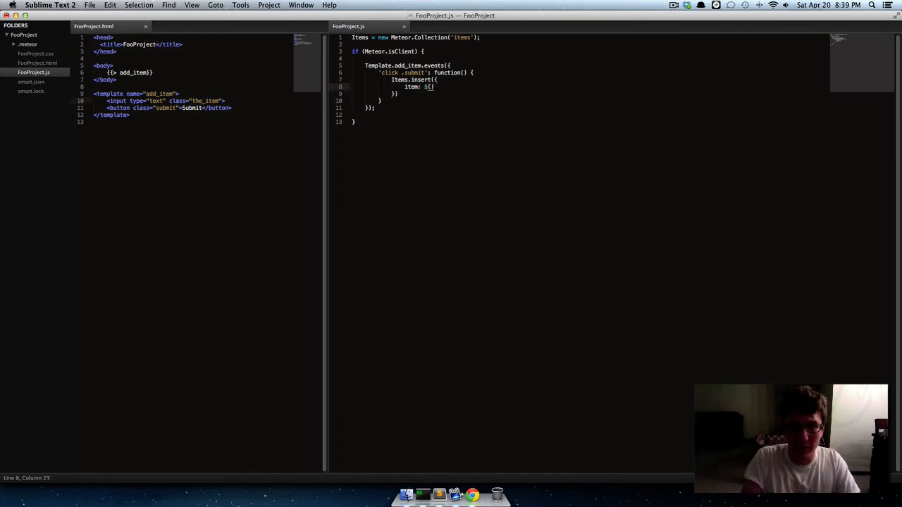
type(".")
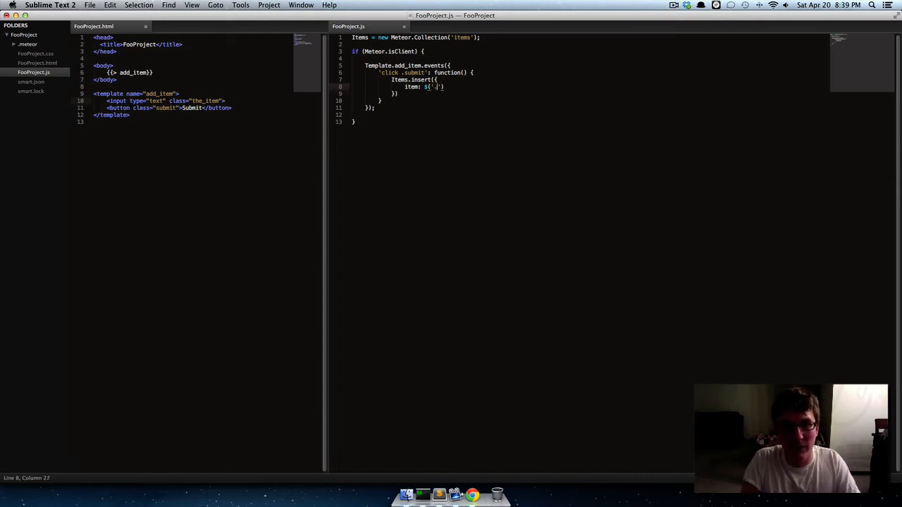
type("the")
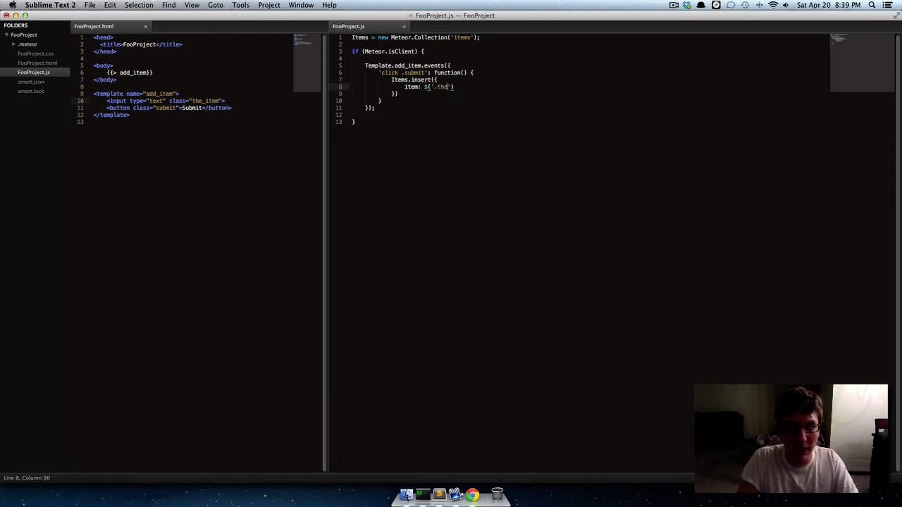
type("_item")
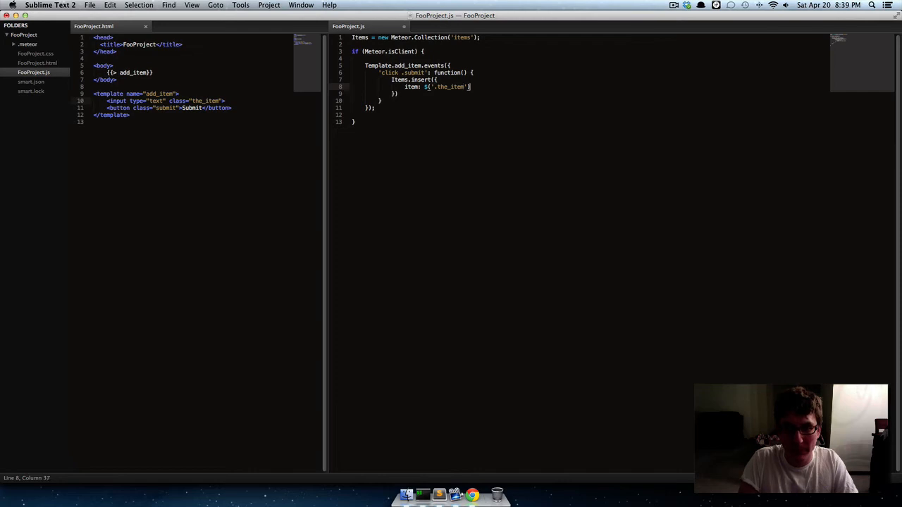
type(".val(")
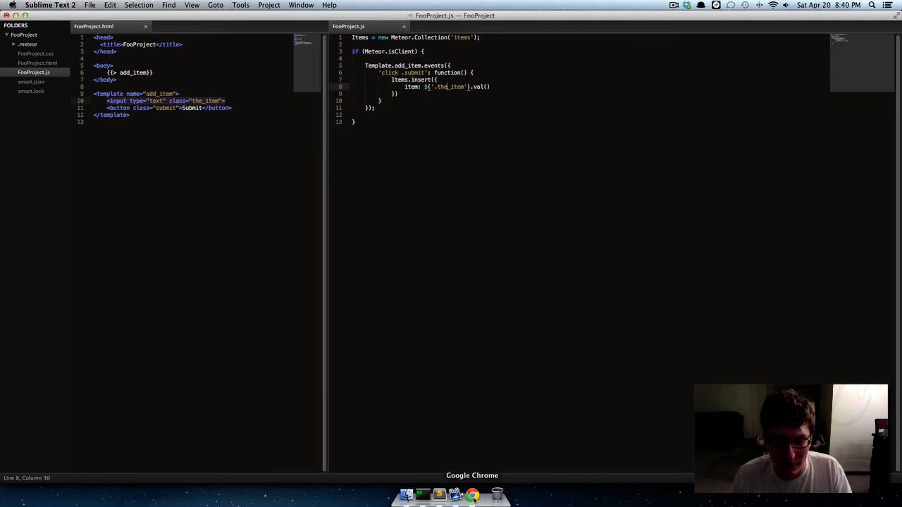
Step: Consult the collection.insert docs in Chrome, picking out name and Groceries in the example, then return to the editor
left_click(472, 495)
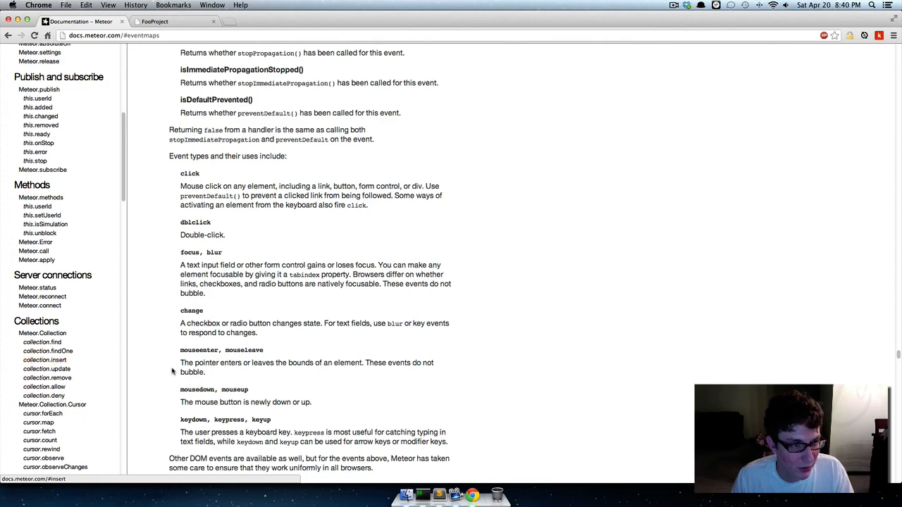
left_click(45, 361)
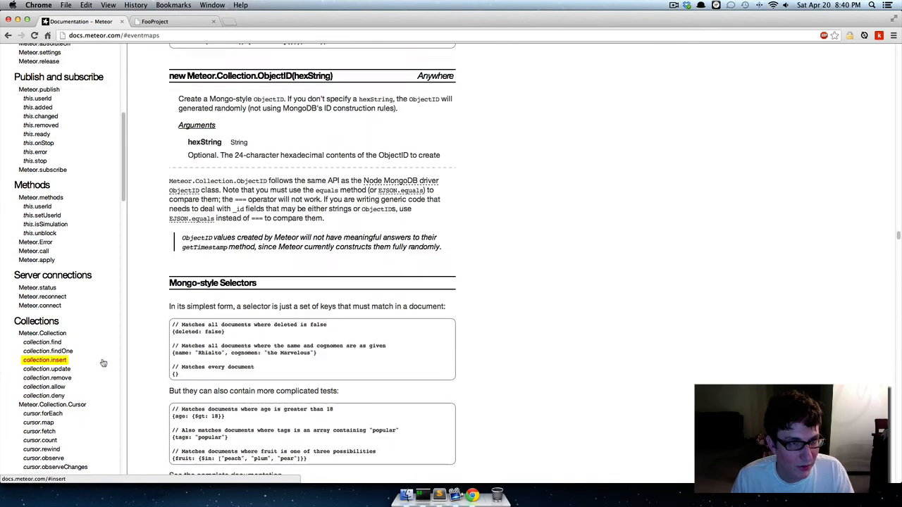
left_click(45, 360)
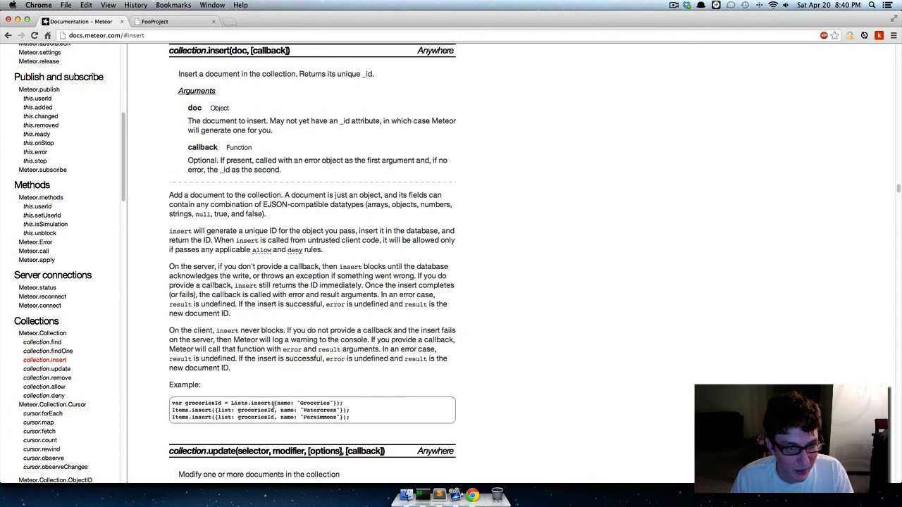
double_click(285, 404)
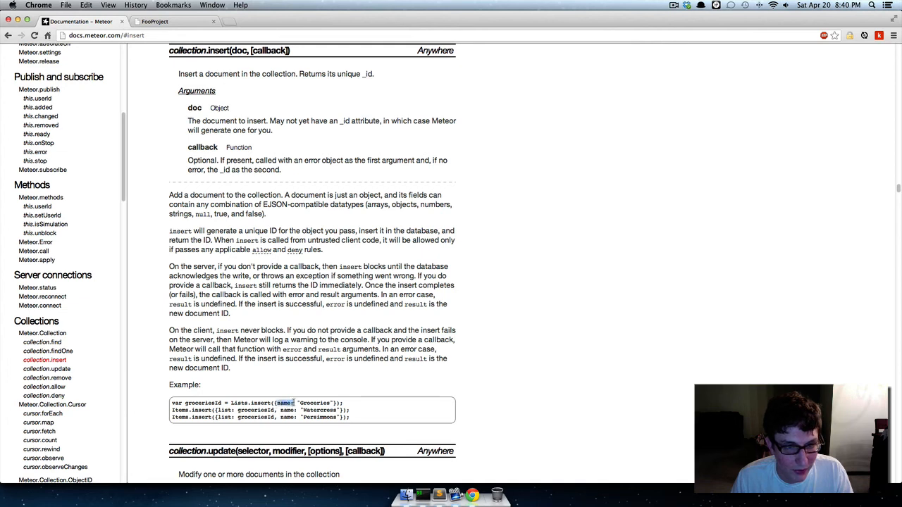
double_click(313, 403)
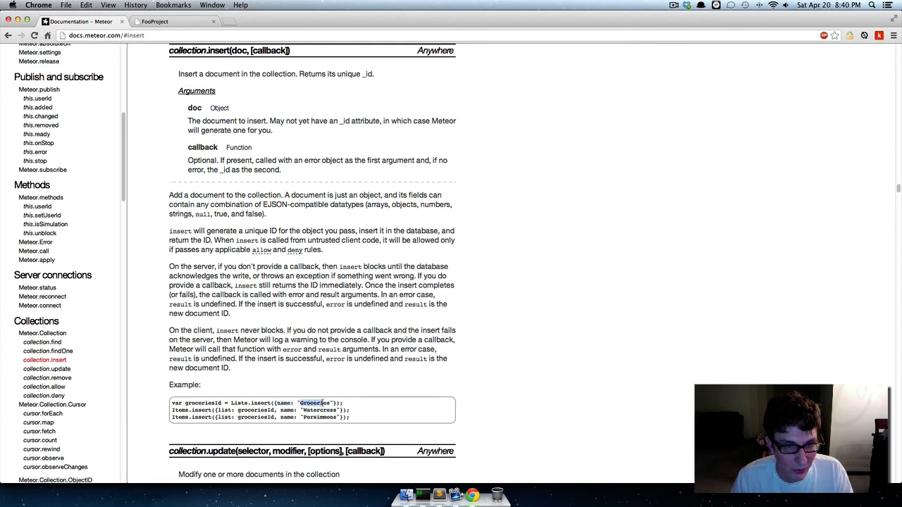
left_click(440, 495)
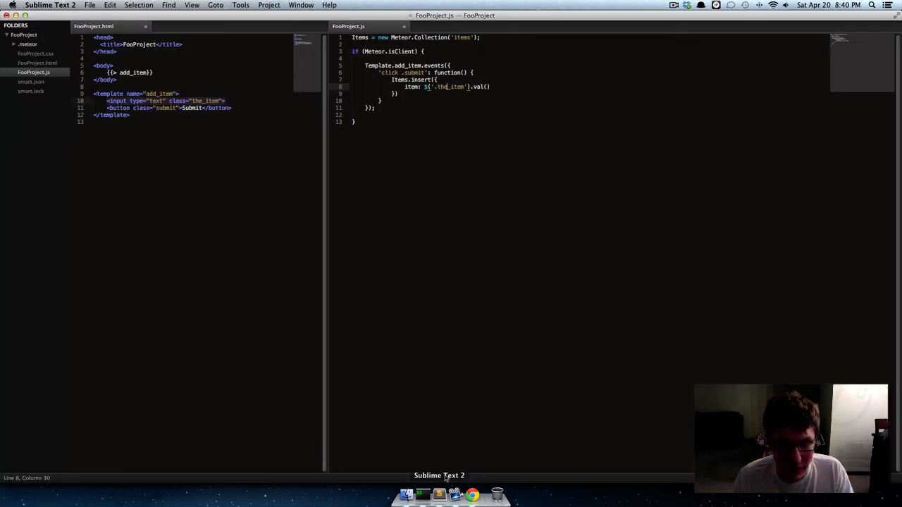
Step: Revisit the Items.insert line and save FooProject.js so the app reloads
double_click(412, 87)
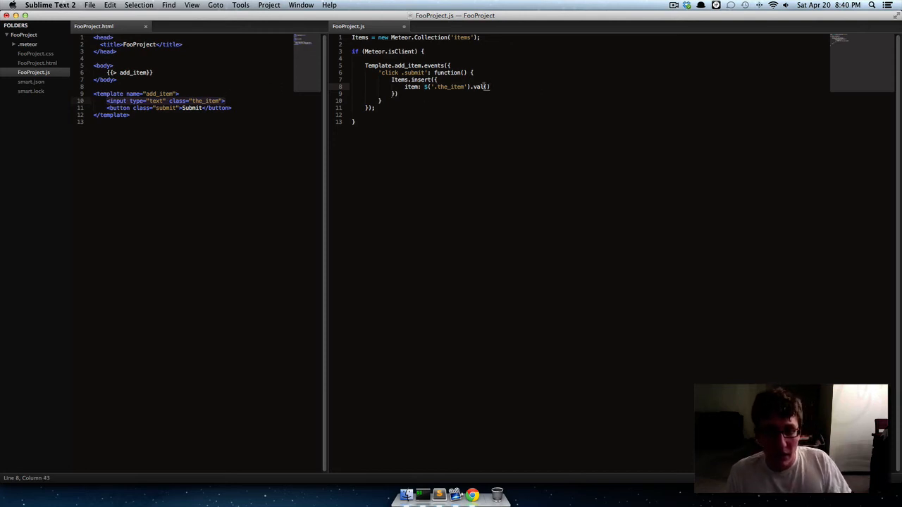
key("cmd+s")
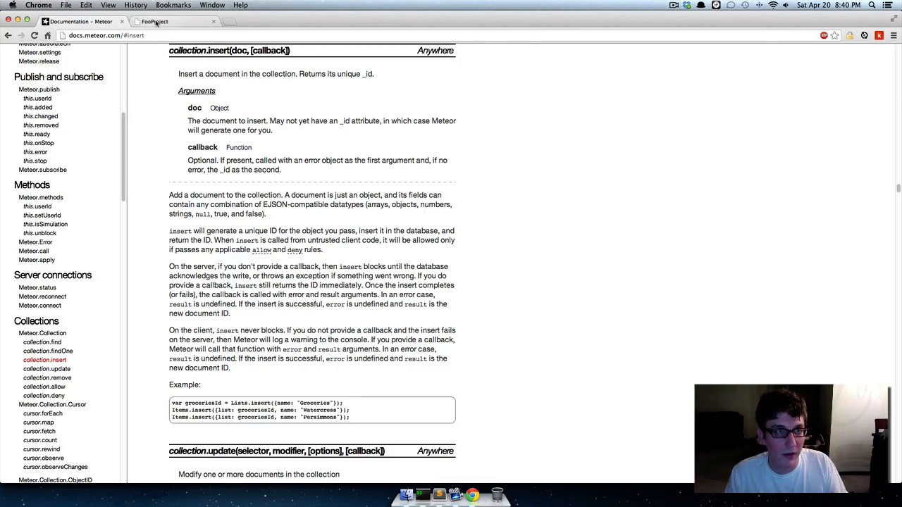
Step: Submit 'asdfsdfsdf' in the FooProject app and inspect it via Items.find().fetch() in the console
left_click(155, 21)
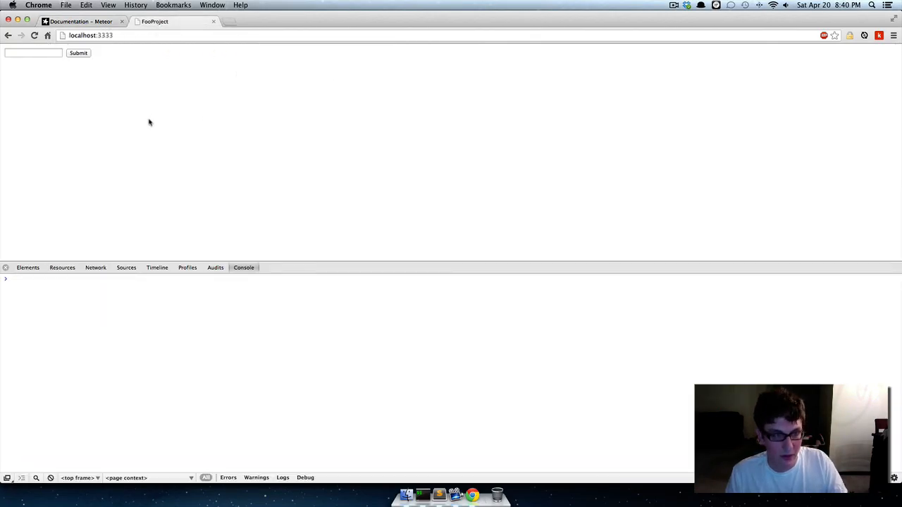
type("asdfsdfsdf")
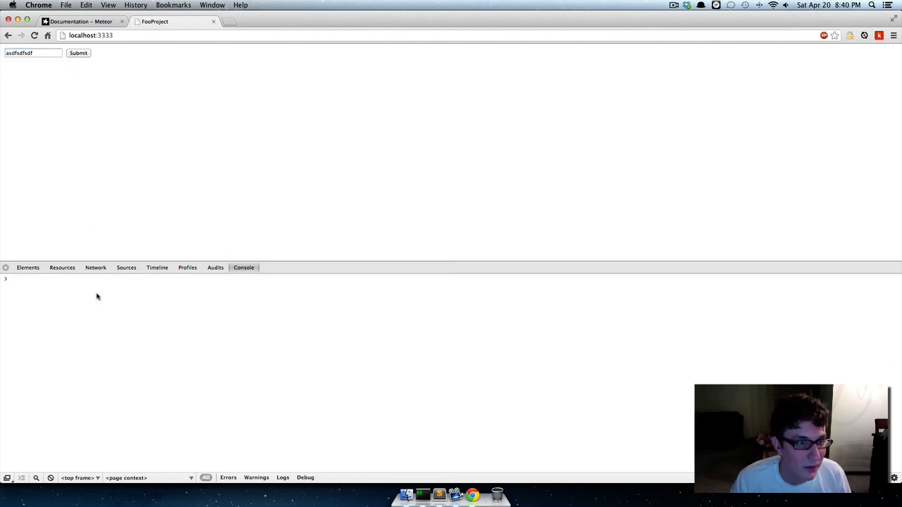
mouse_move(104, 301)
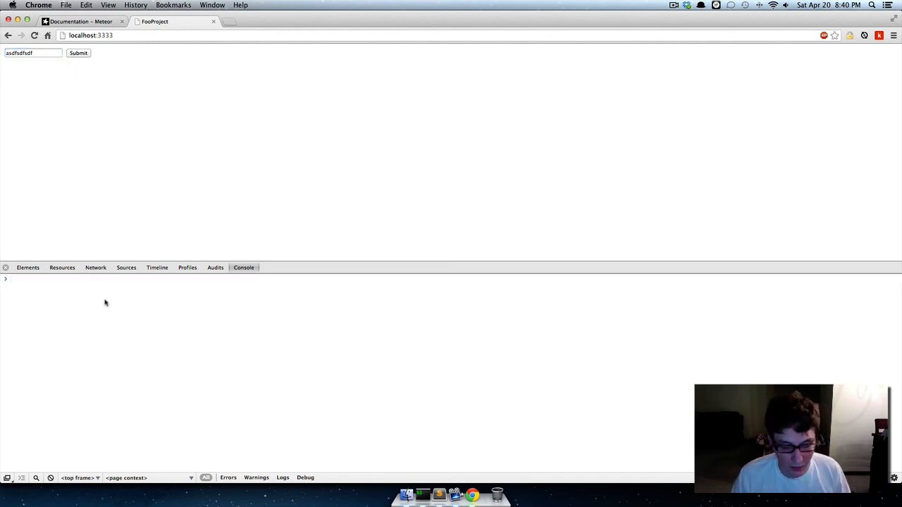
type("Items.")
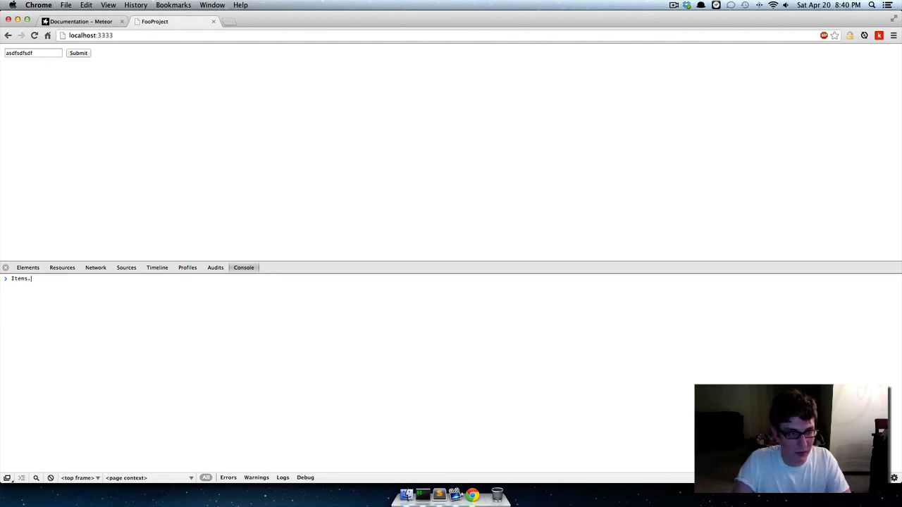
type("find().")
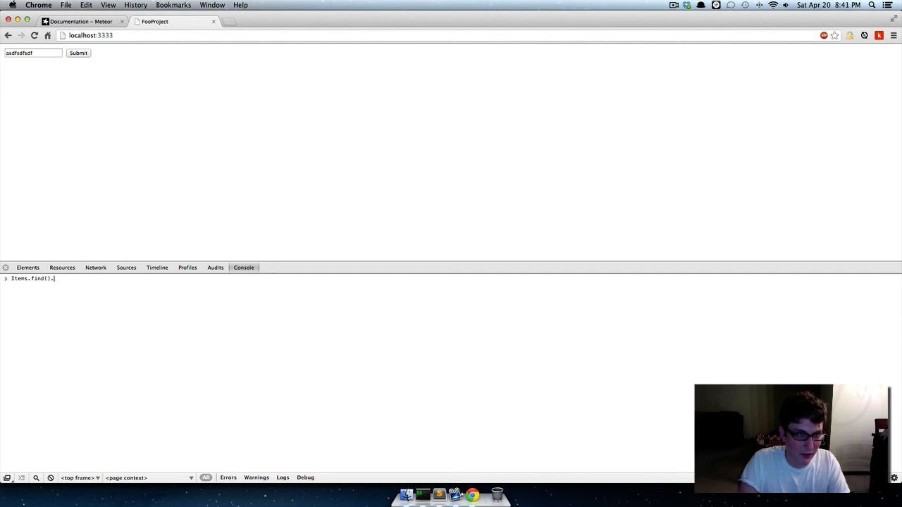
type("fetch()")
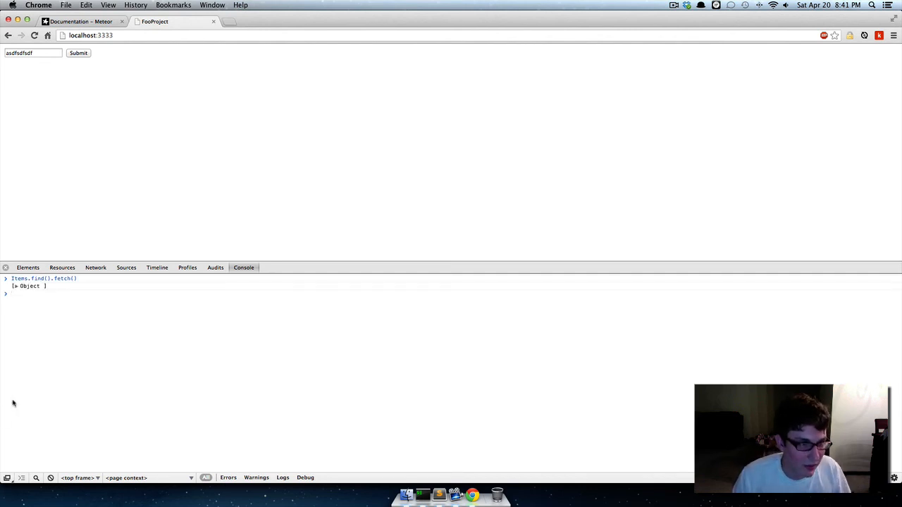
left_click(6, 286)
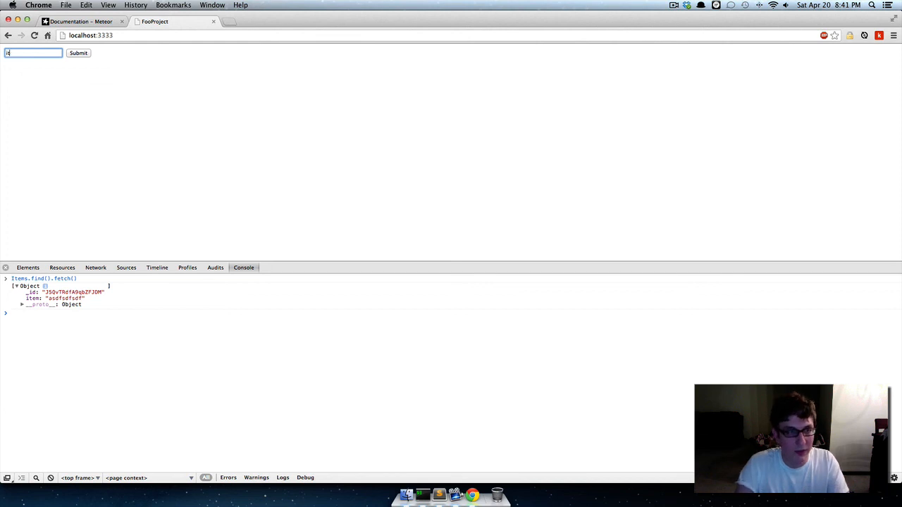
Step: Submit 'item2' and rerun Items.find().fetch() to confirm two documents exist
type("item2")
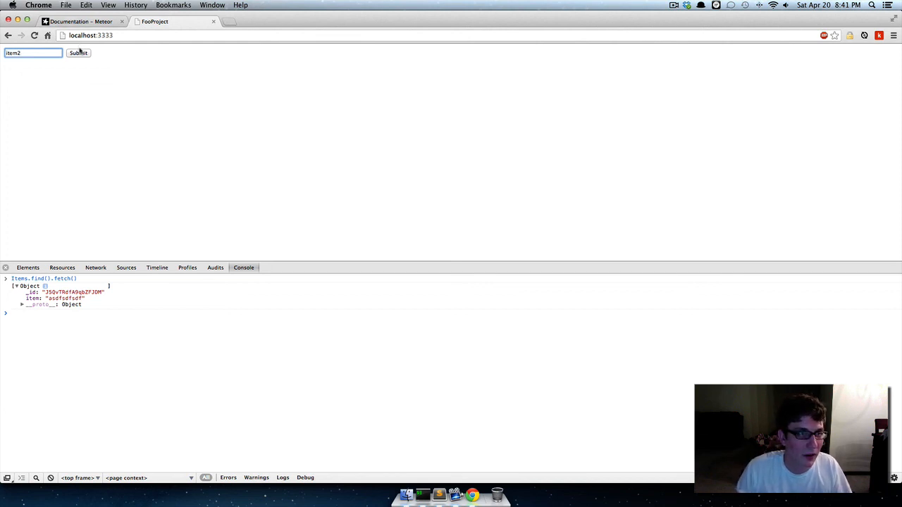
left_click(83, 313)
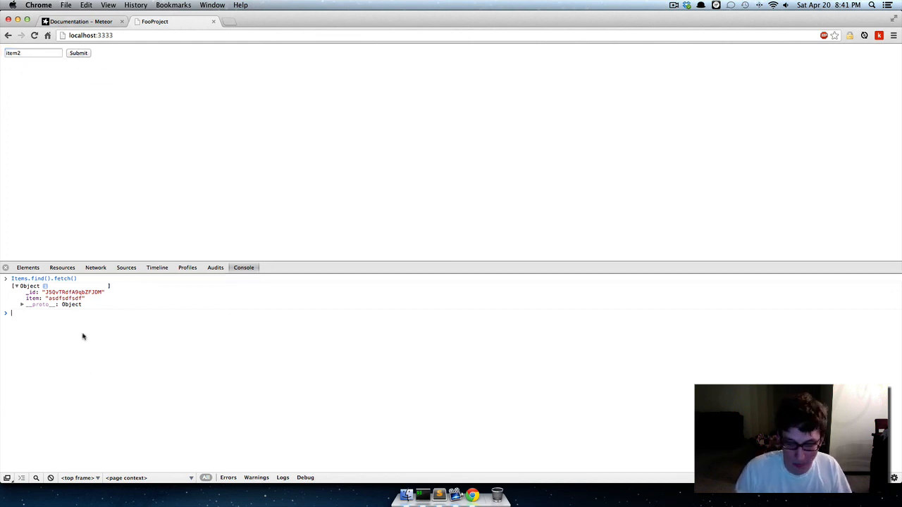
type("Items.find().fetch()")
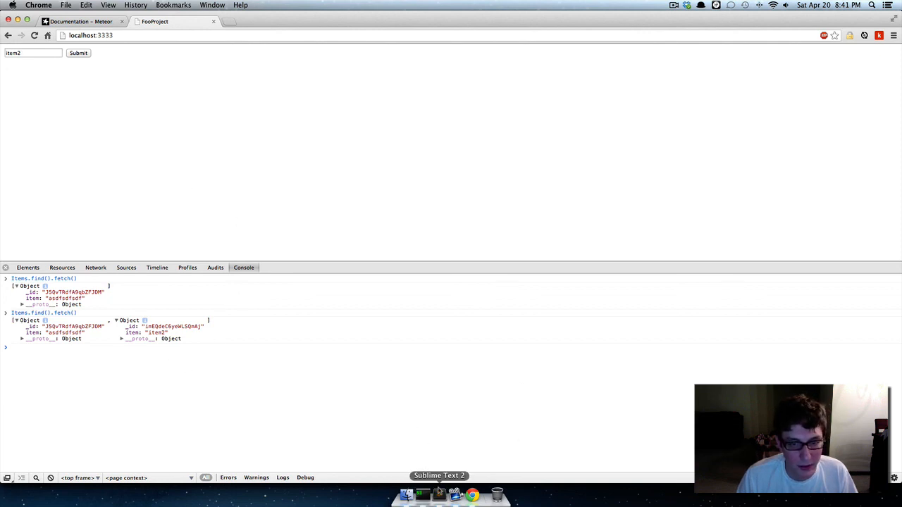
left_click(440, 495)
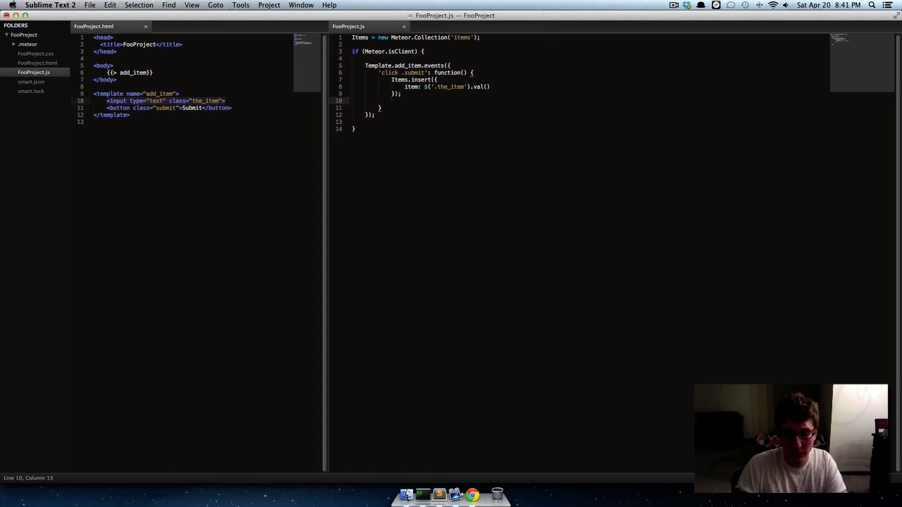
Step: Add $('.the_item').val('') after Items.insert so the text field empties on submit
type("$()")
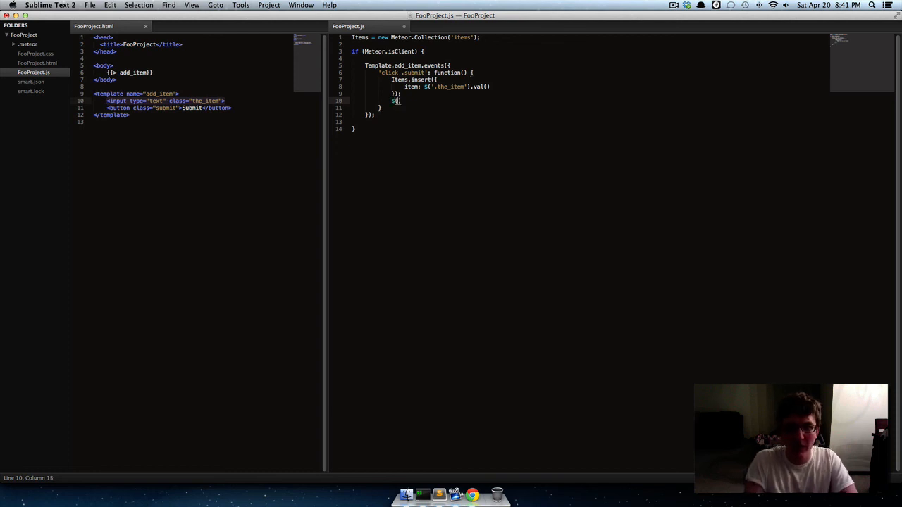
type("''")
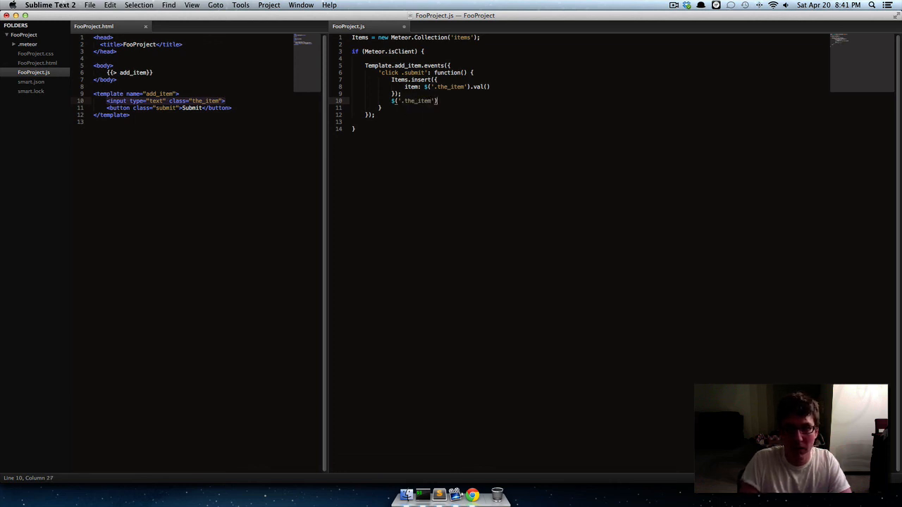
type(".val()")
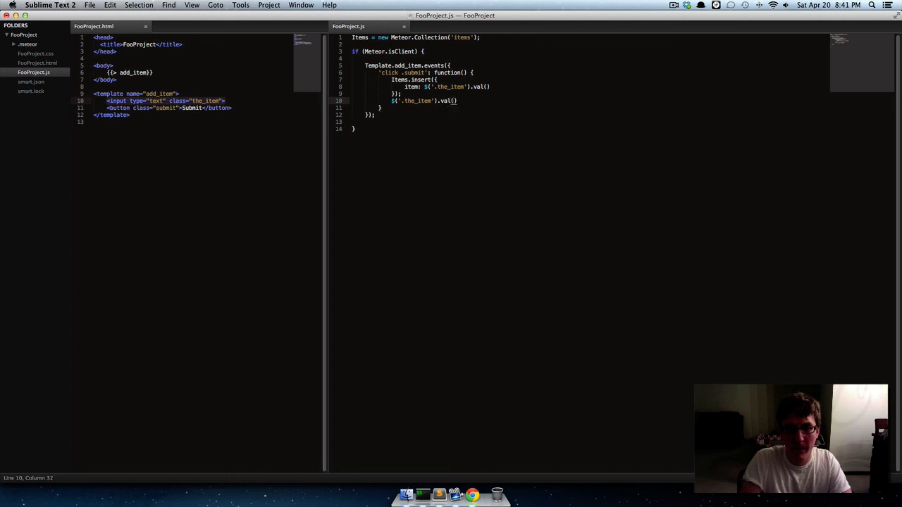
type("''")
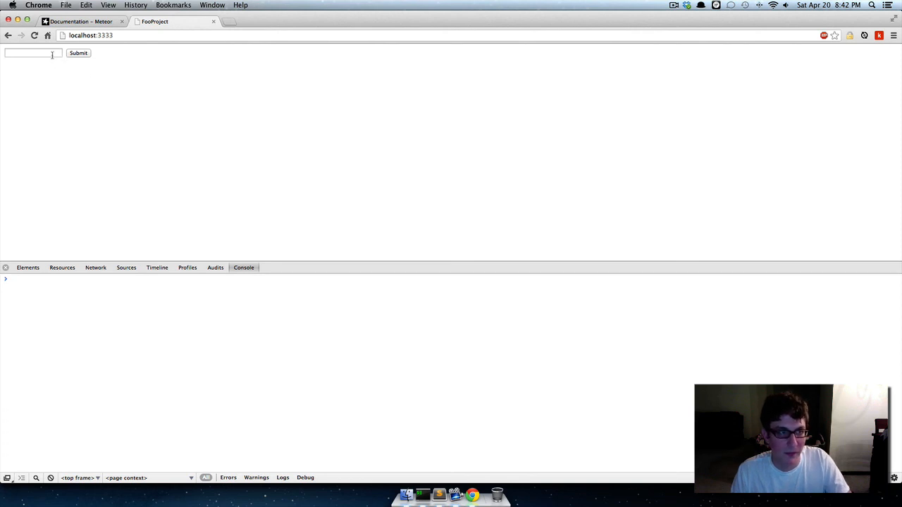
Step: Submit 'hello' and confirm via Items.find().fetch() that it is the third Items document
type("hello")
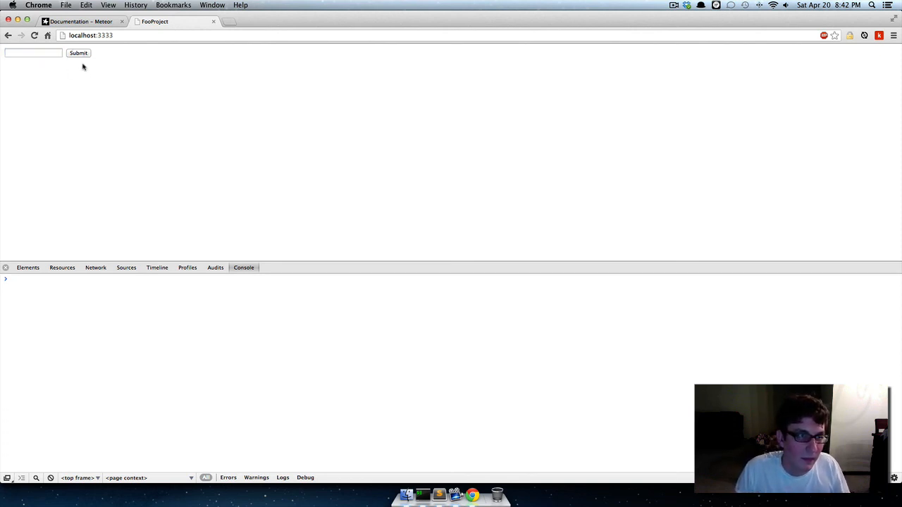
type("Items.find().fetch()")
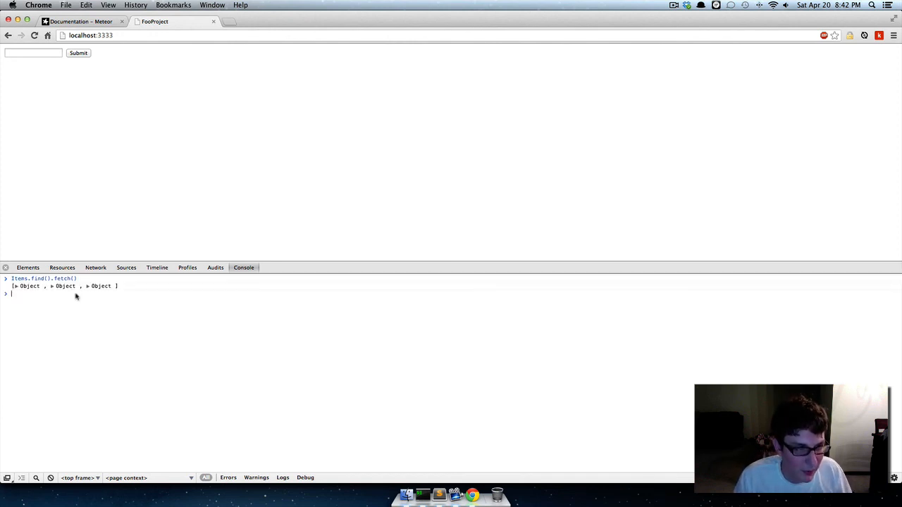
left_click(51, 286)
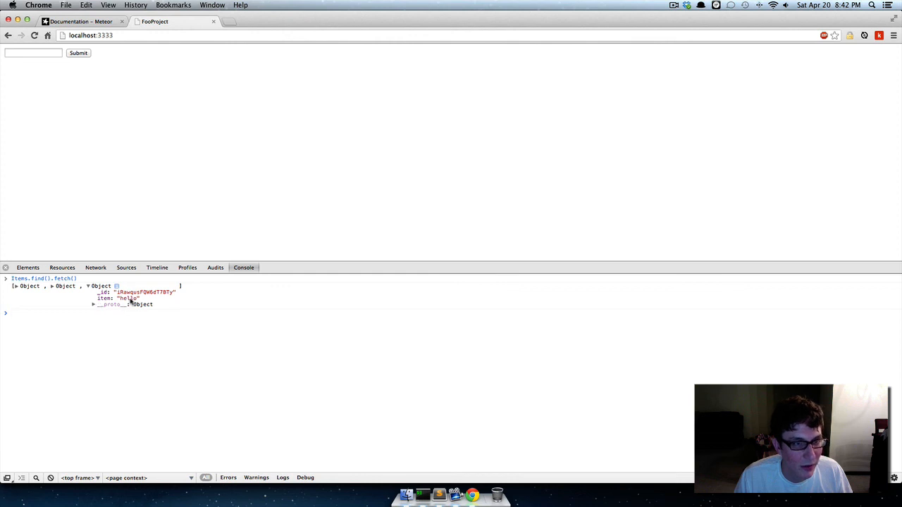
mouse_move(118, 318)
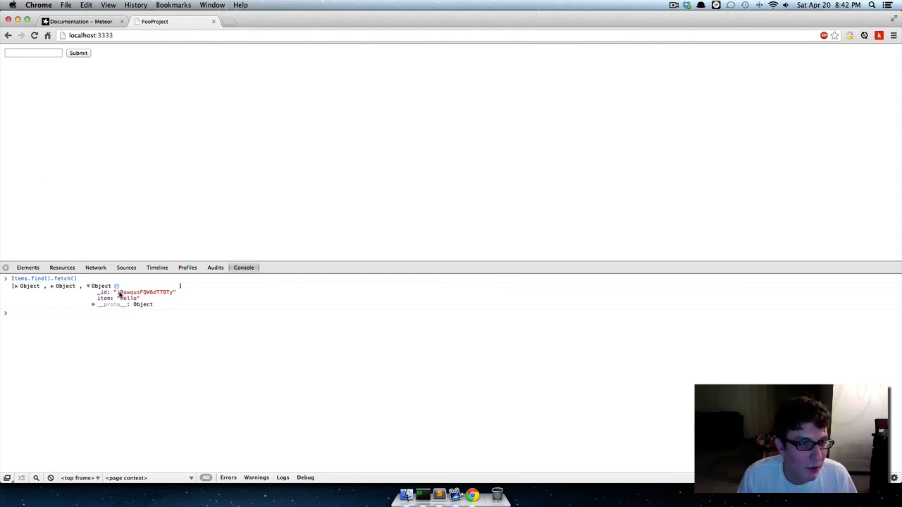
mouse_move(143, 292)
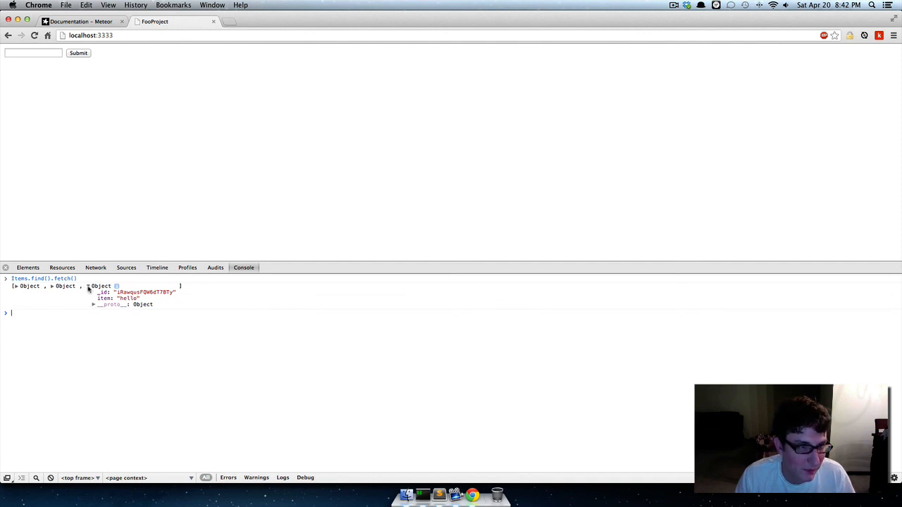
left_click(88, 286)
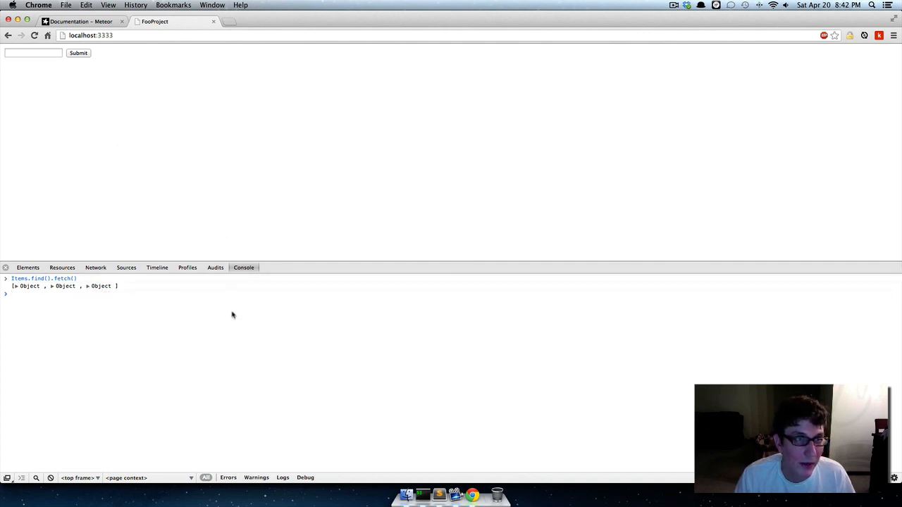
mouse_move(107, 155)
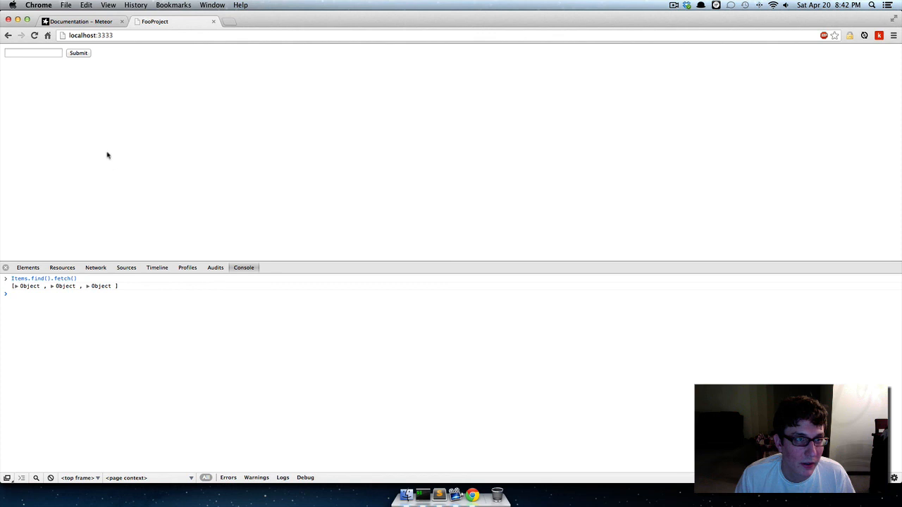